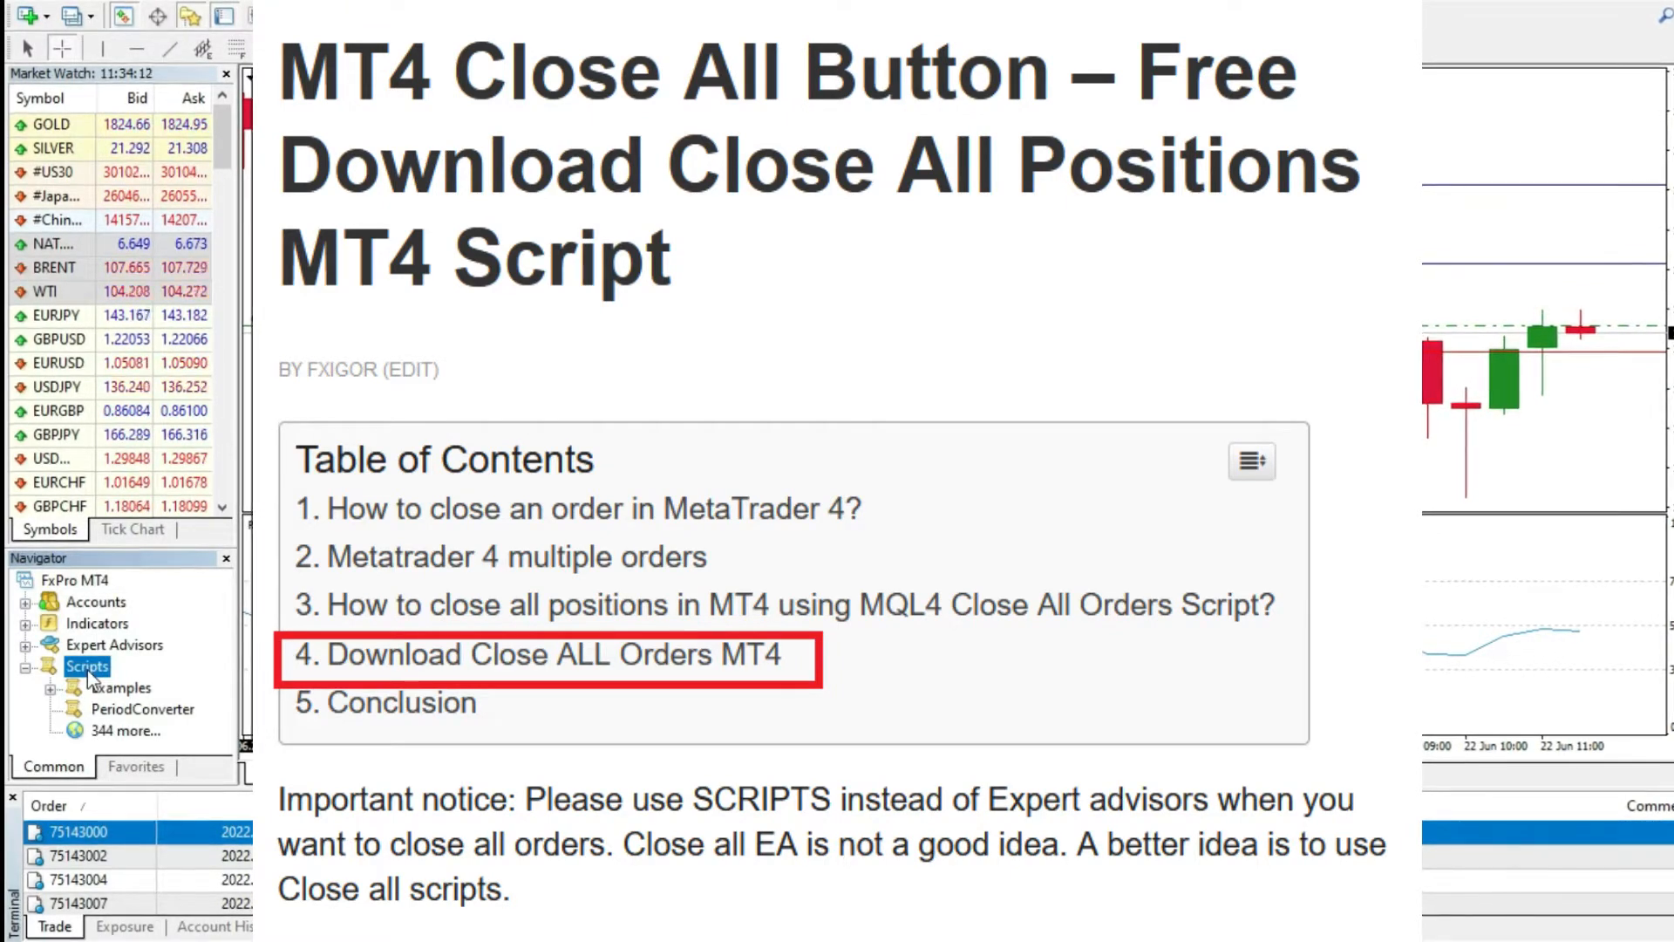
- Extract the four downloaded RAR archives and sort the folder by file type
scroll("down", 3)
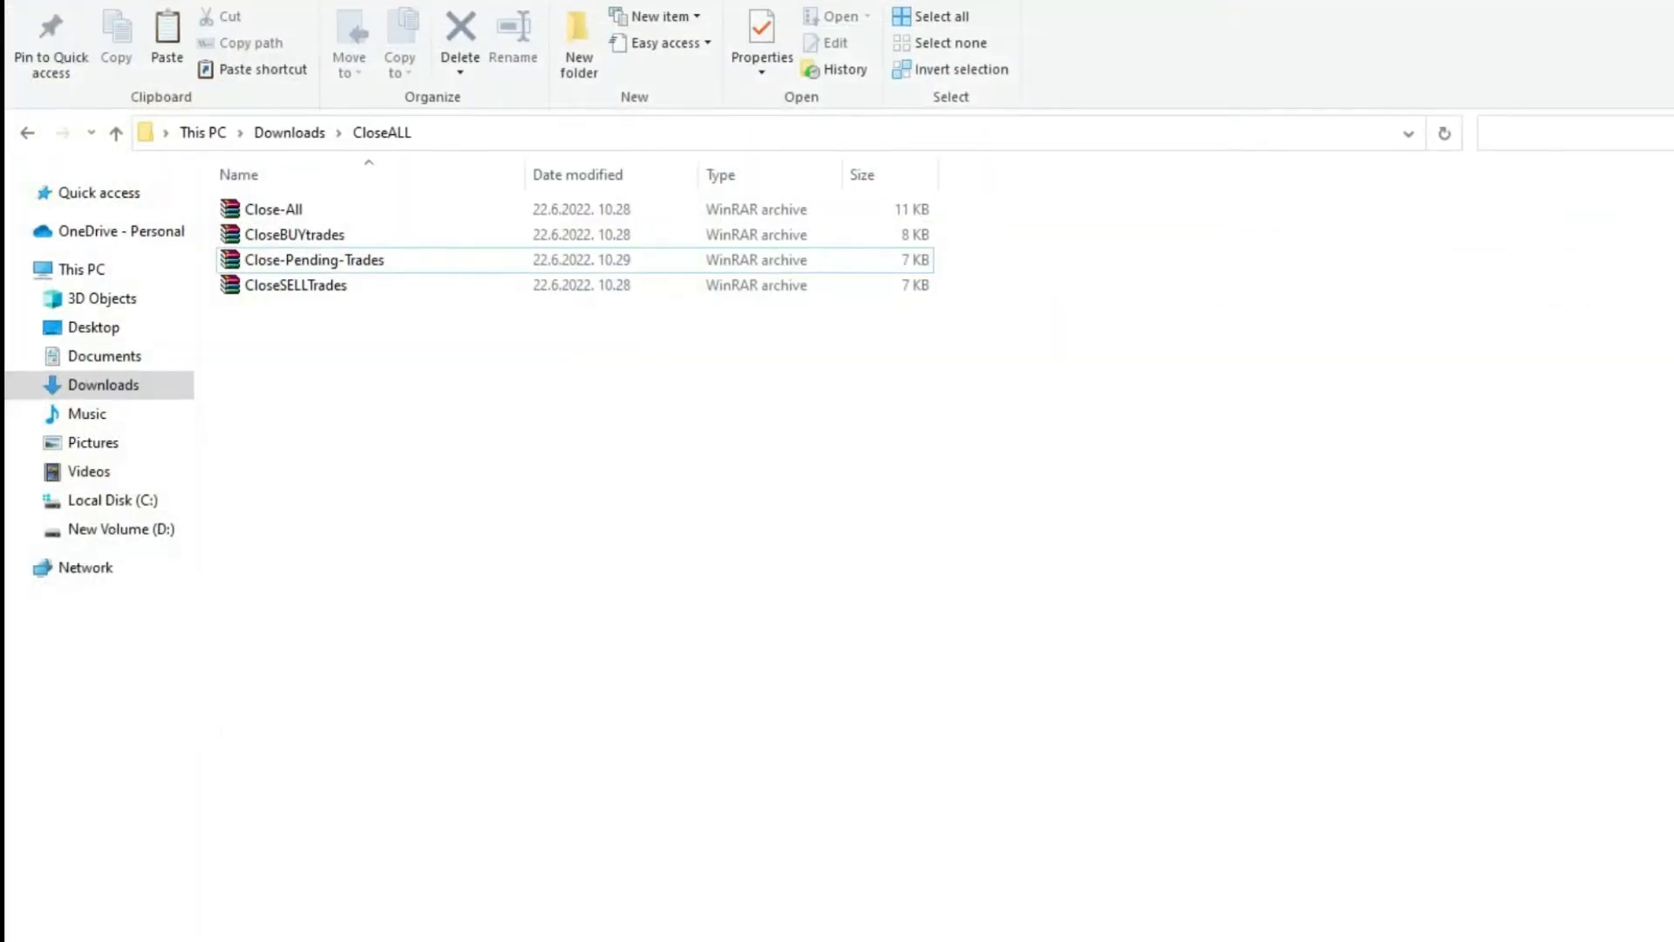
right_click(274, 208)
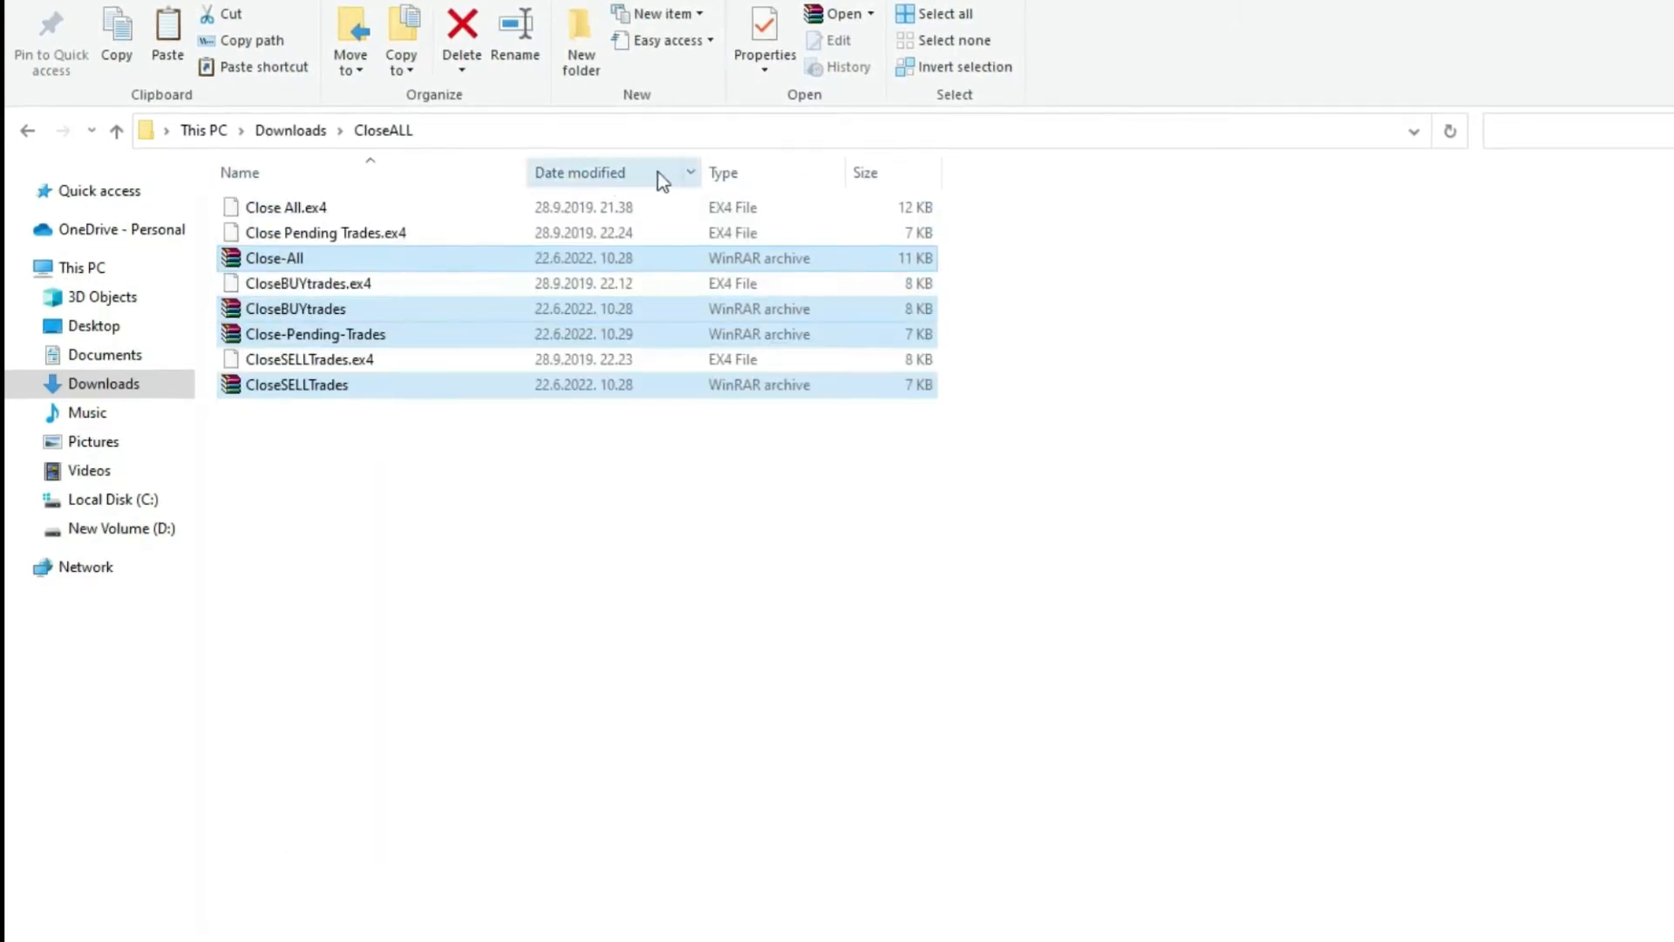
left_click(724, 173)
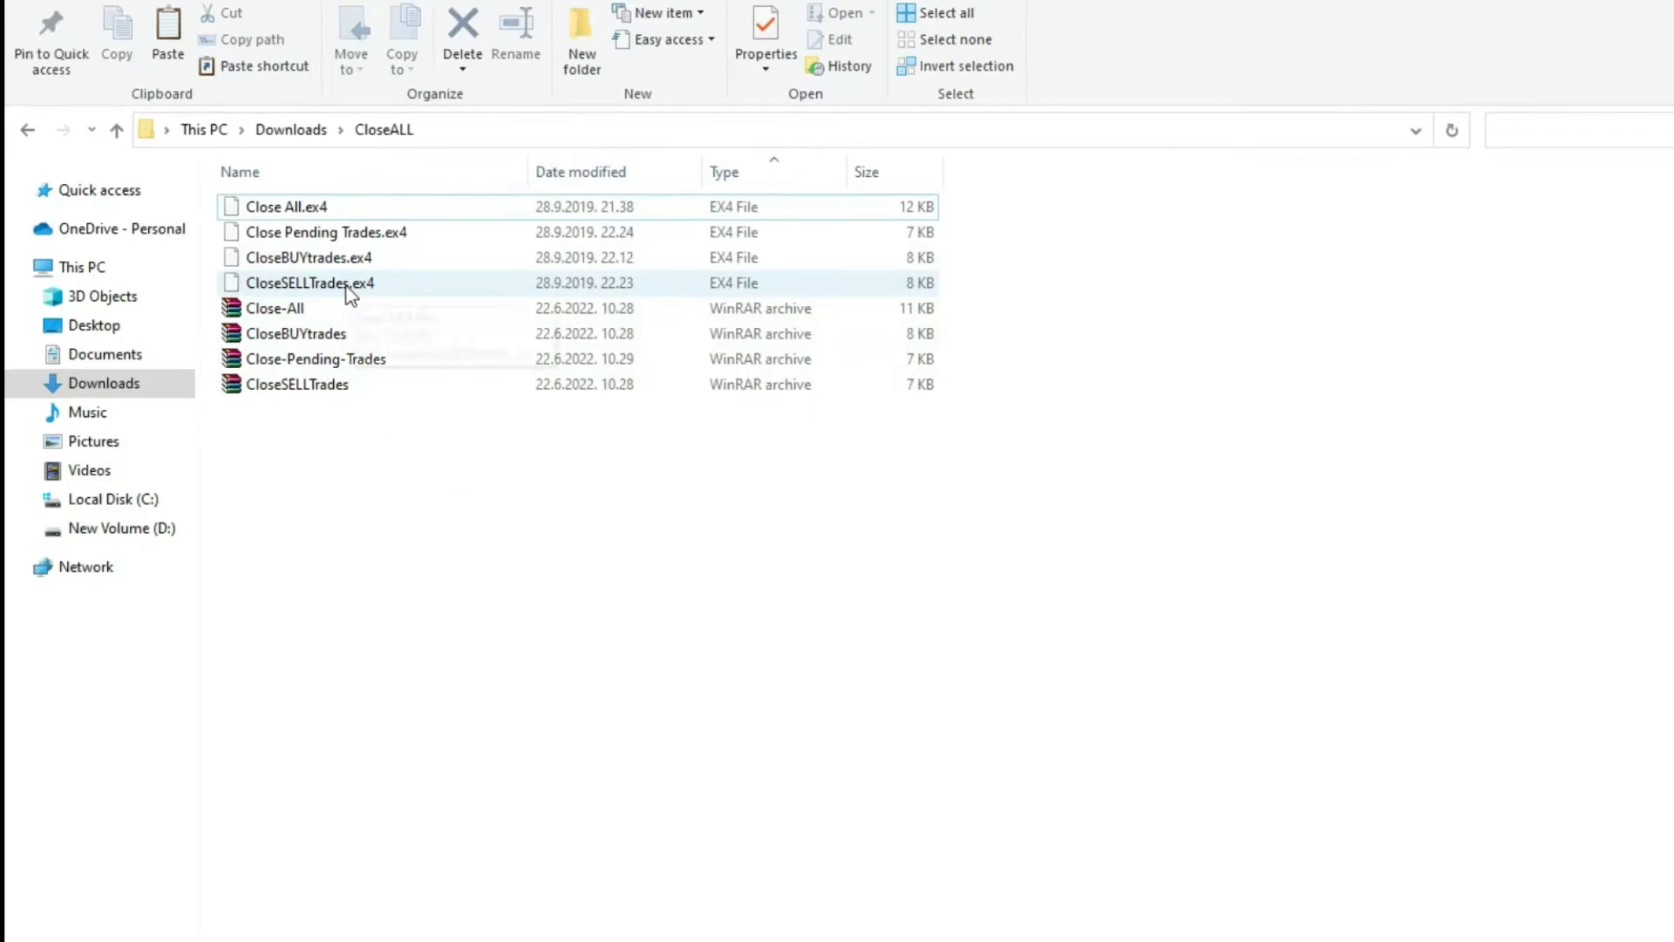
mouse_move(943, 293)
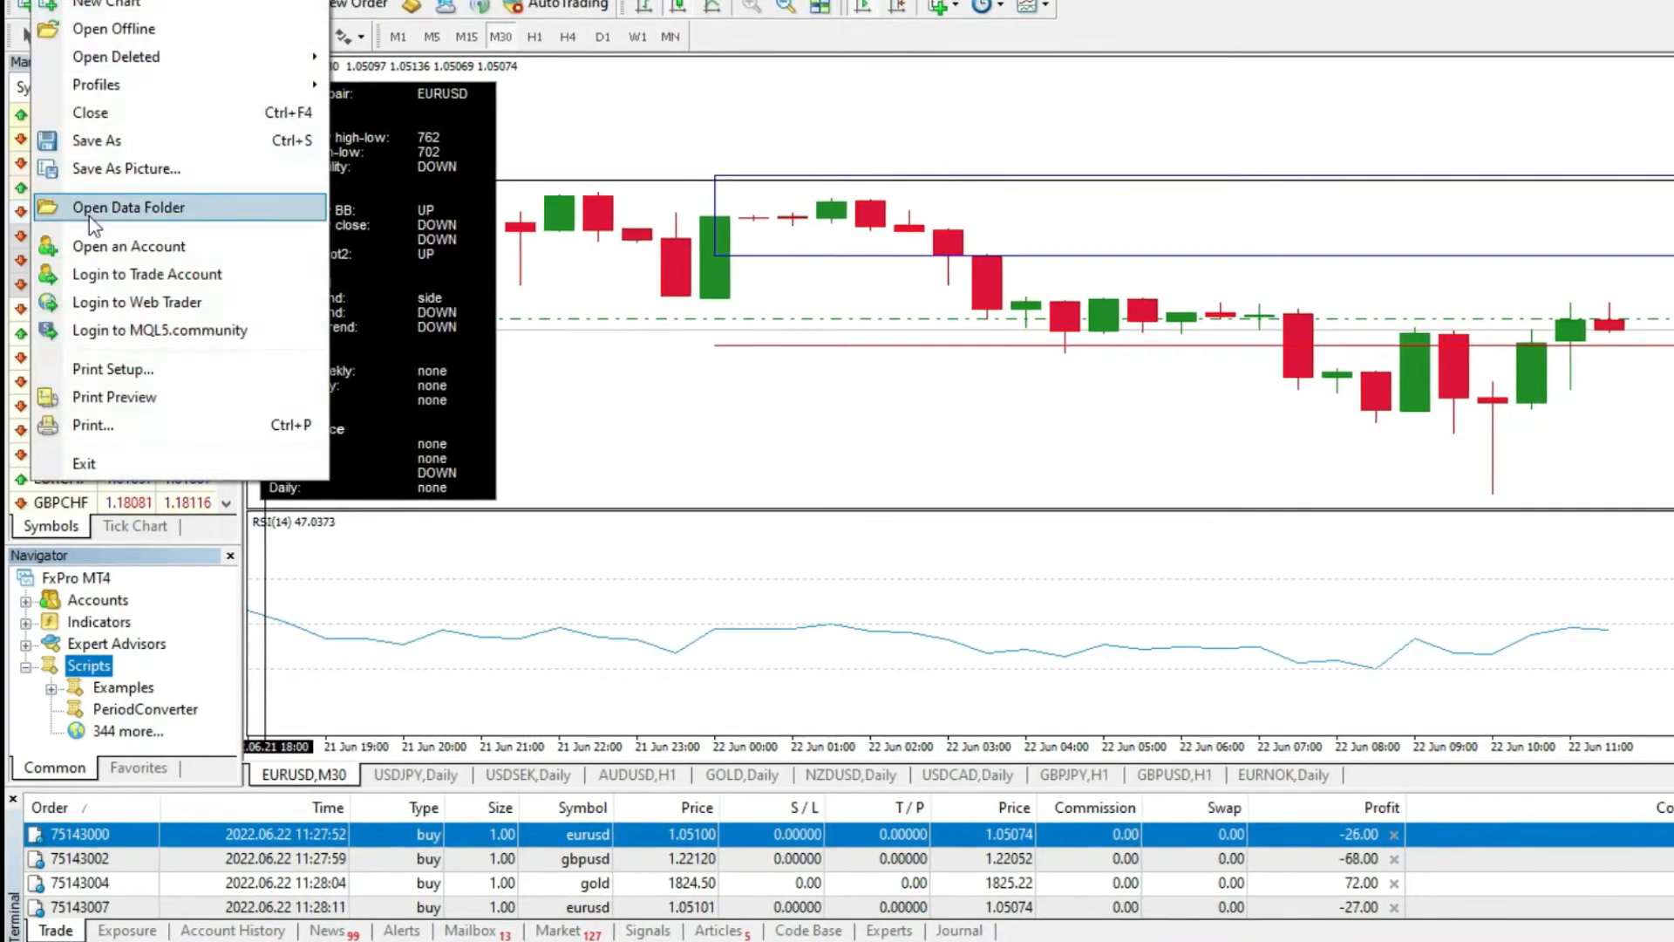
- Paste the copied .ex4 scripts into MQL4 > Scripts in the MT4 data folder
left_click(128, 208)
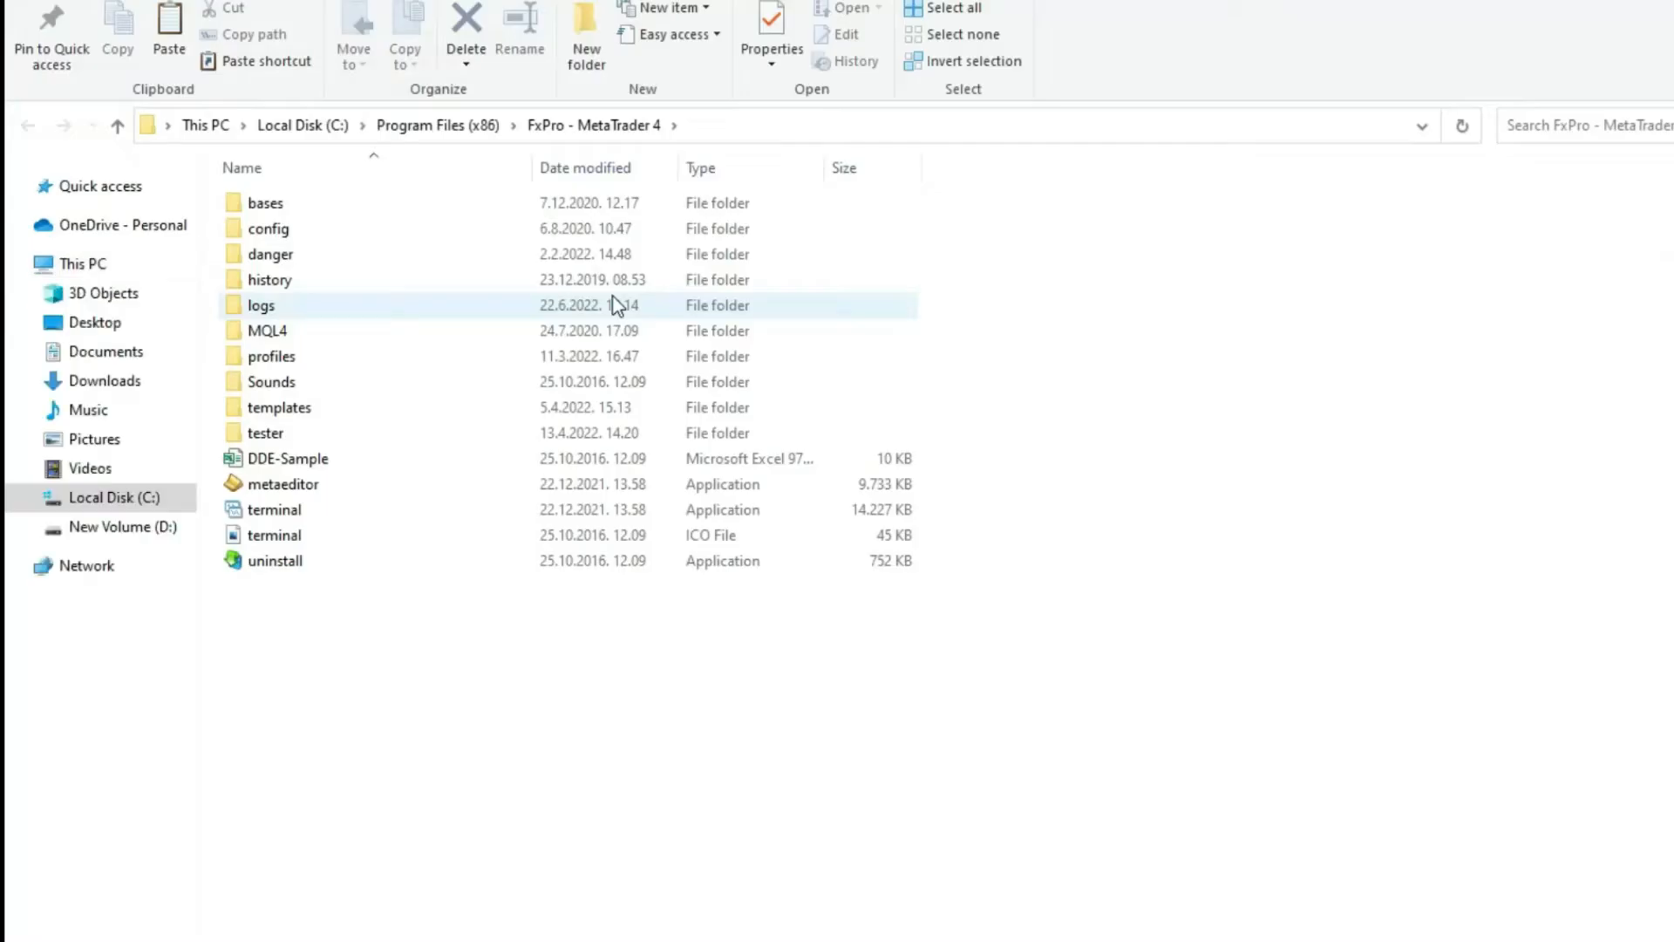
mouse_move(269, 329)
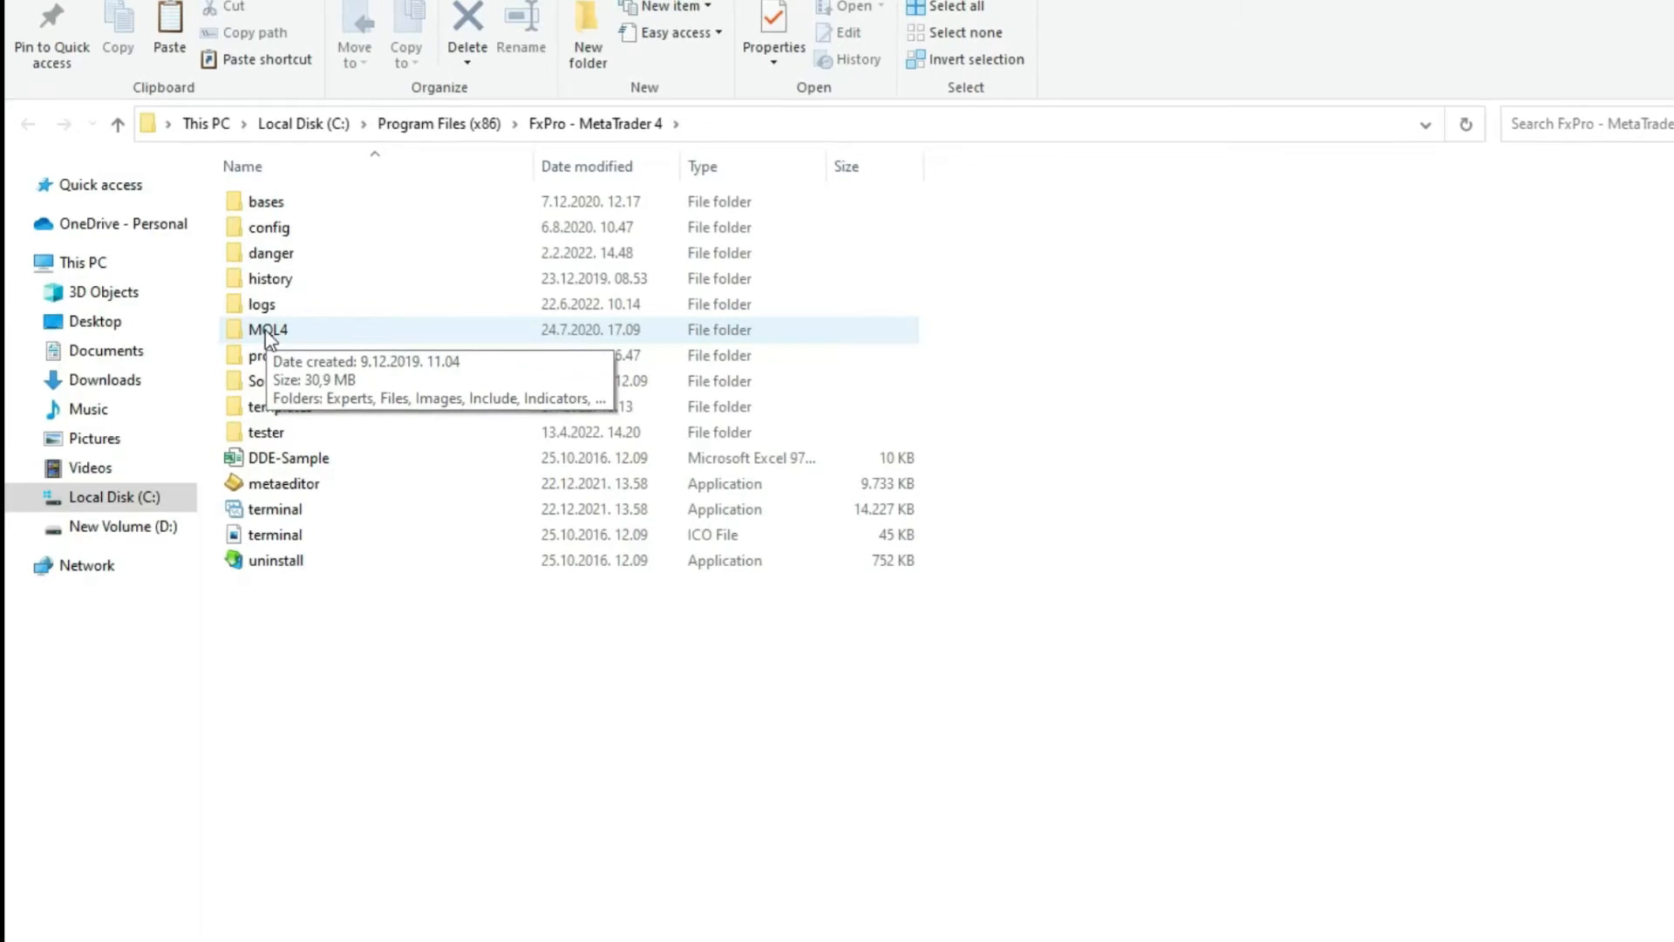
double_click(268, 330)
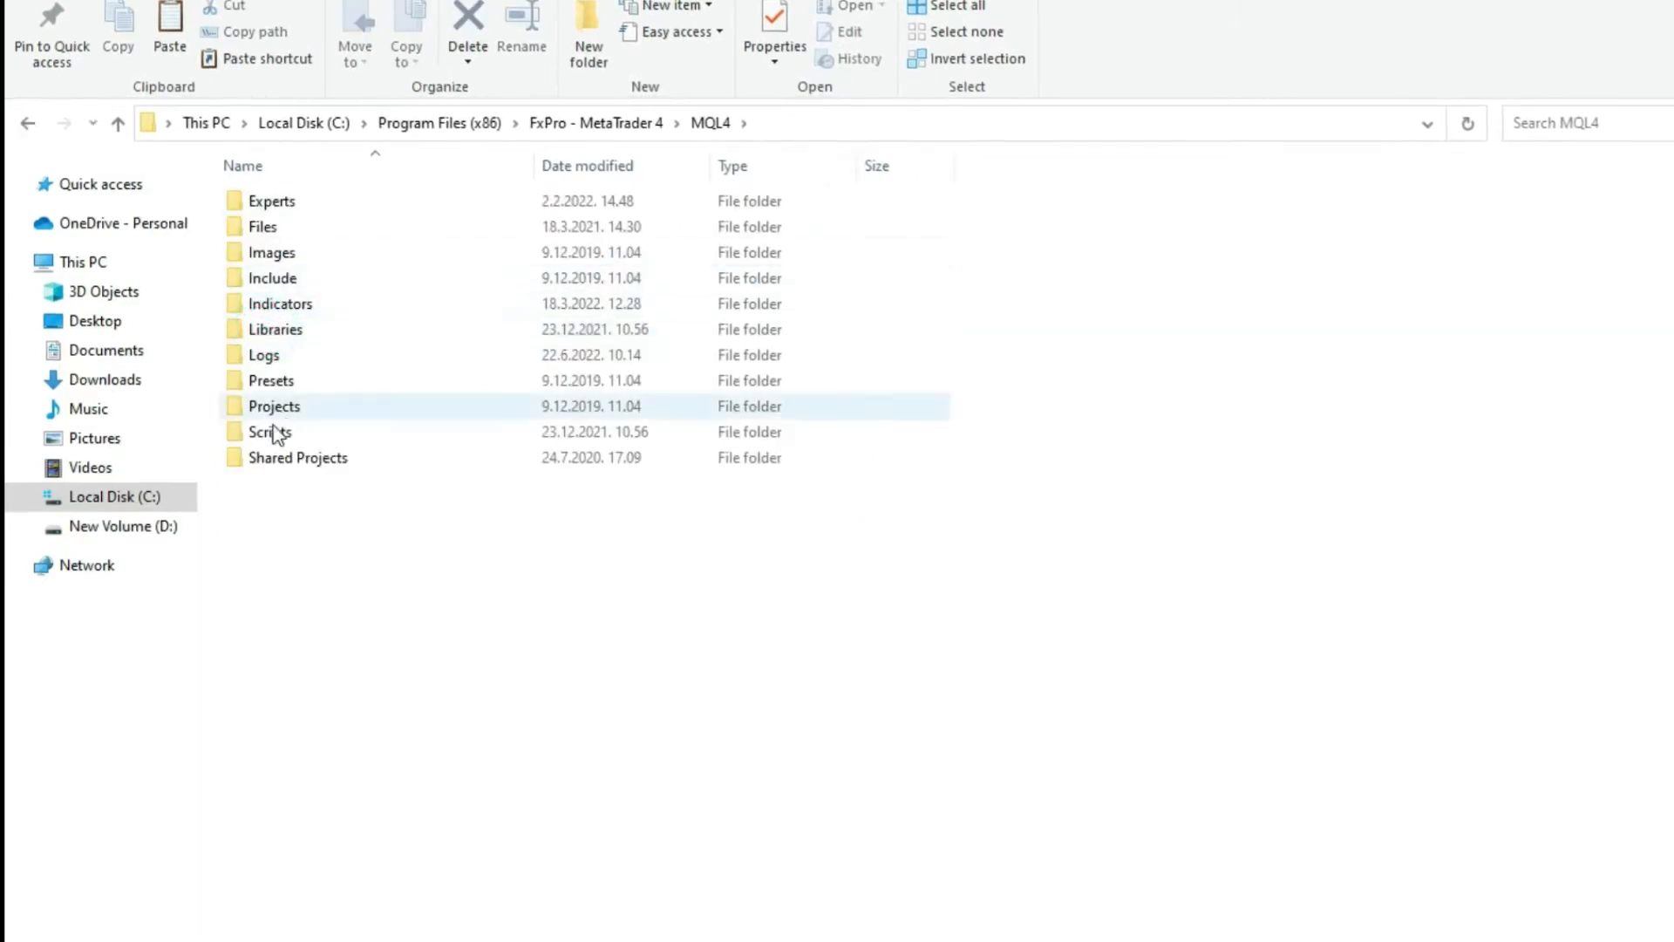
double_click(268, 430)
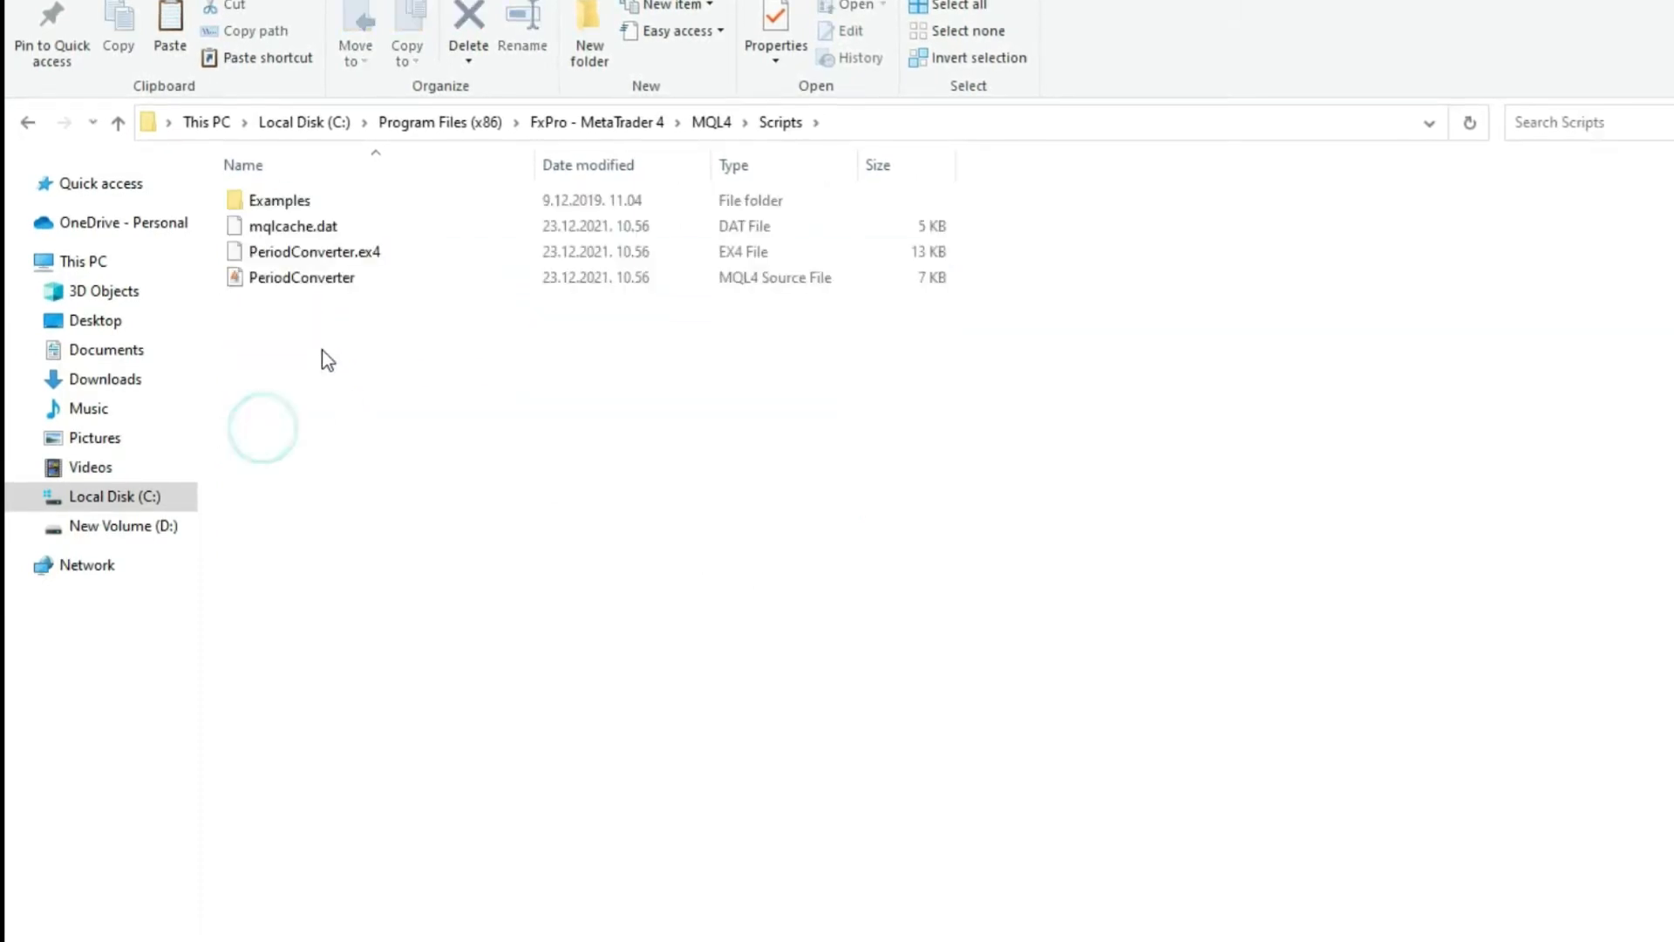
right_click(328, 360)
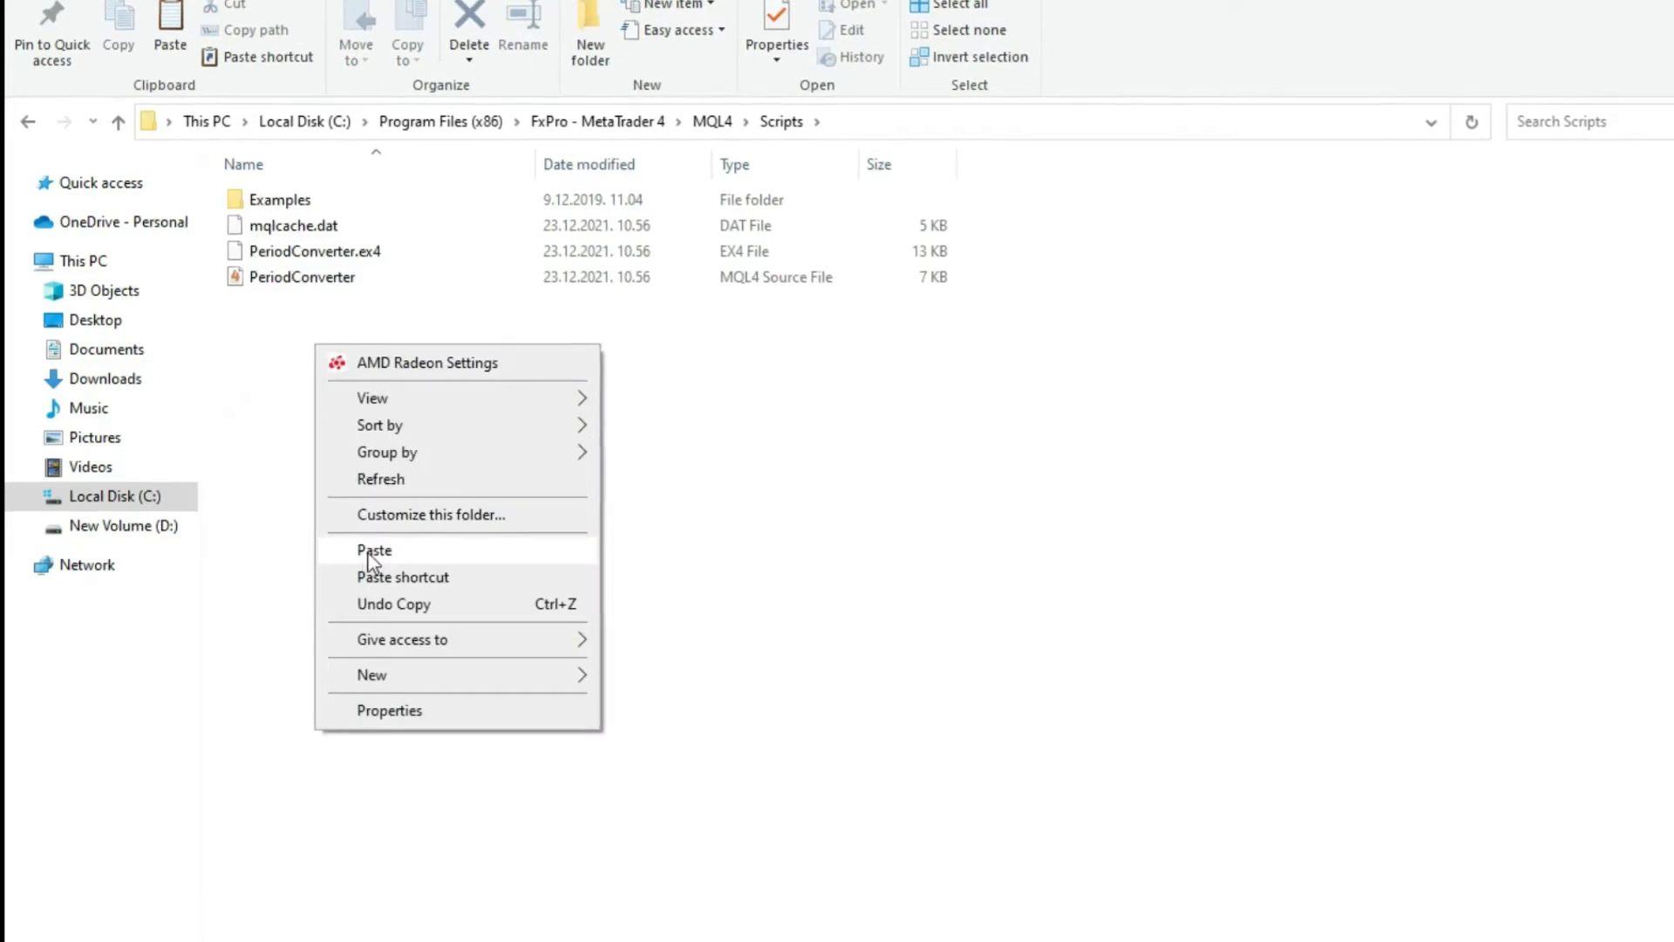
left_click(375, 549)
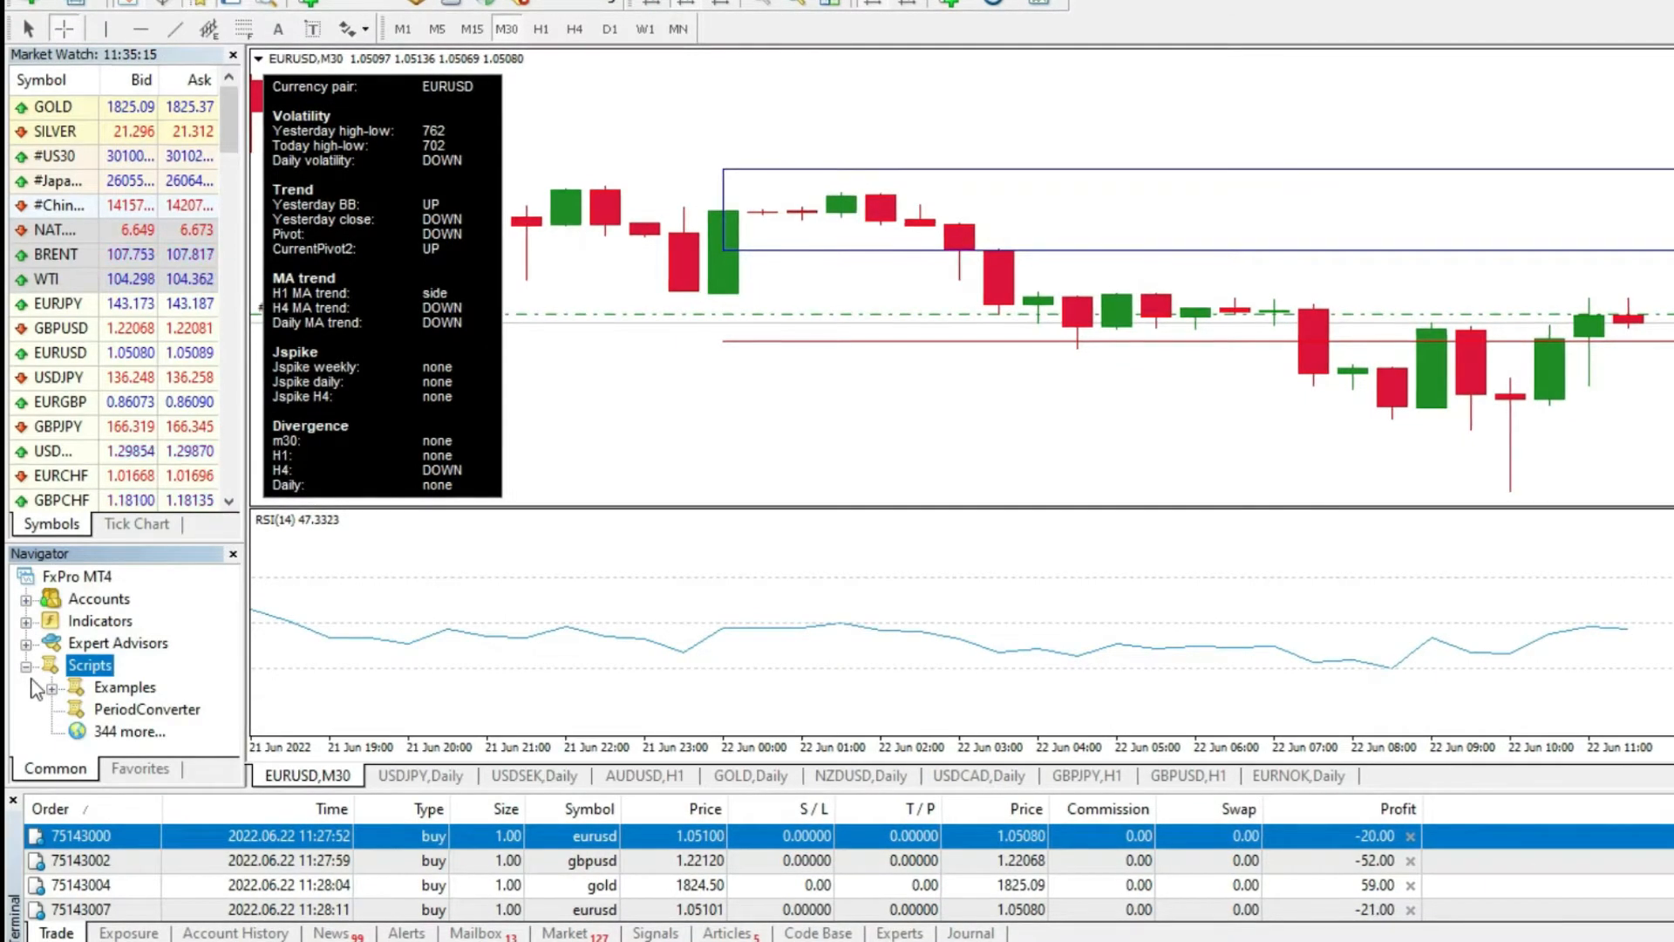
- Refresh the Navigator Scripts list so Close All, CloseBUYtrades, CloseSELLTrades and Close Pending Trades appear
right_click(89, 664)
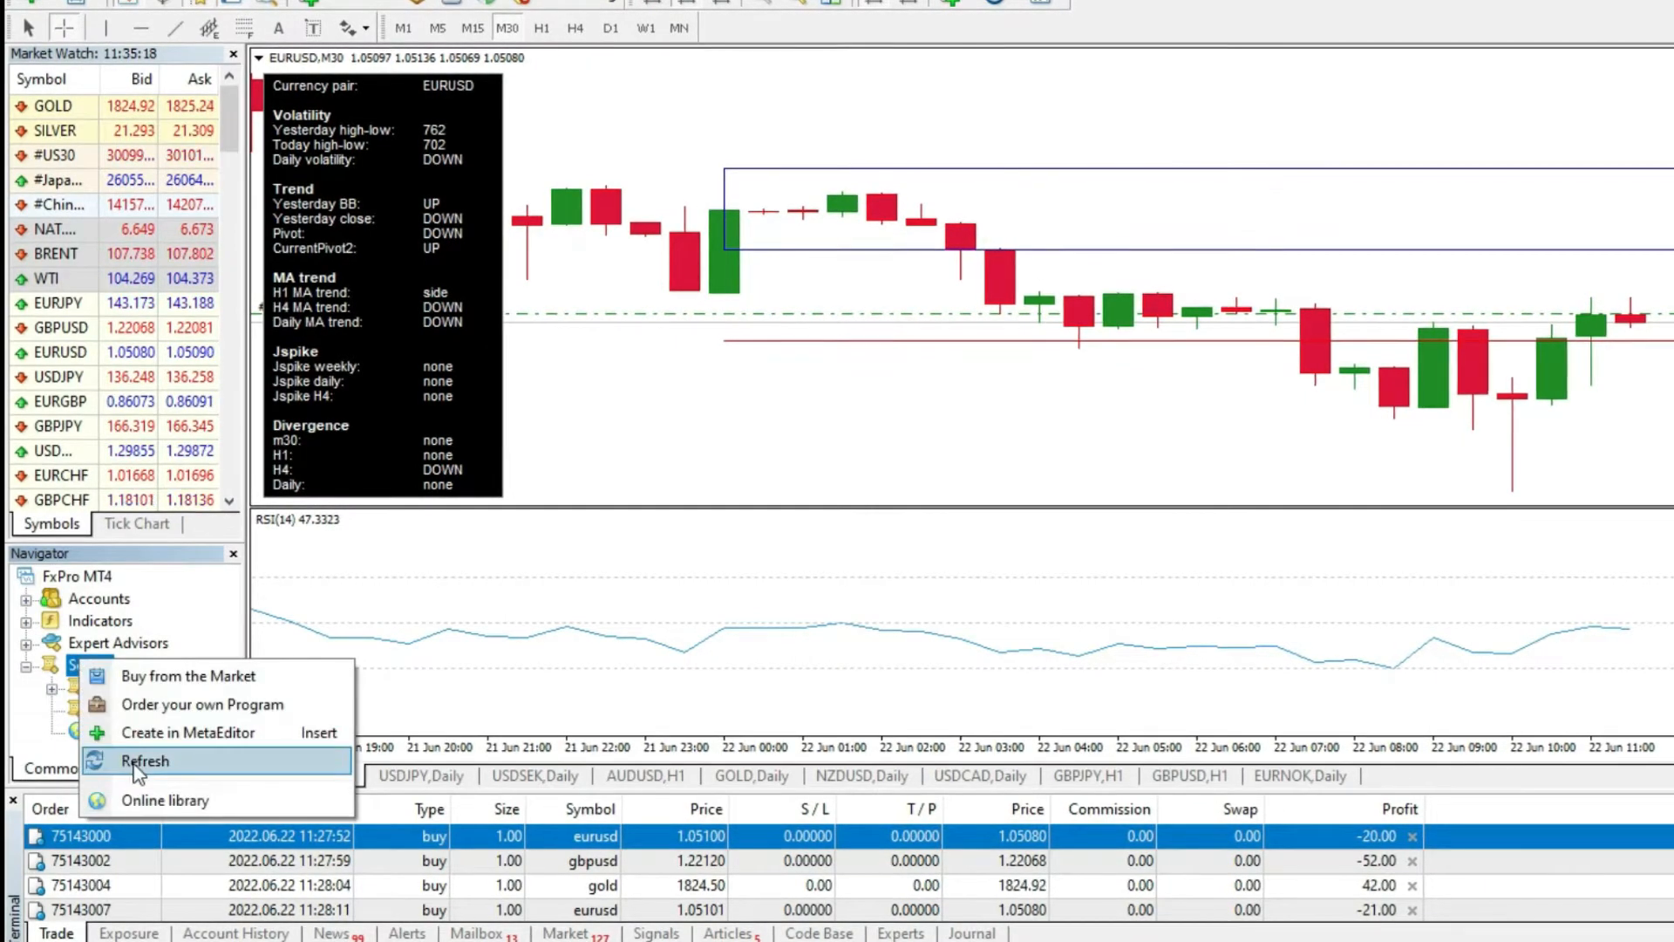
left_click(144, 760)
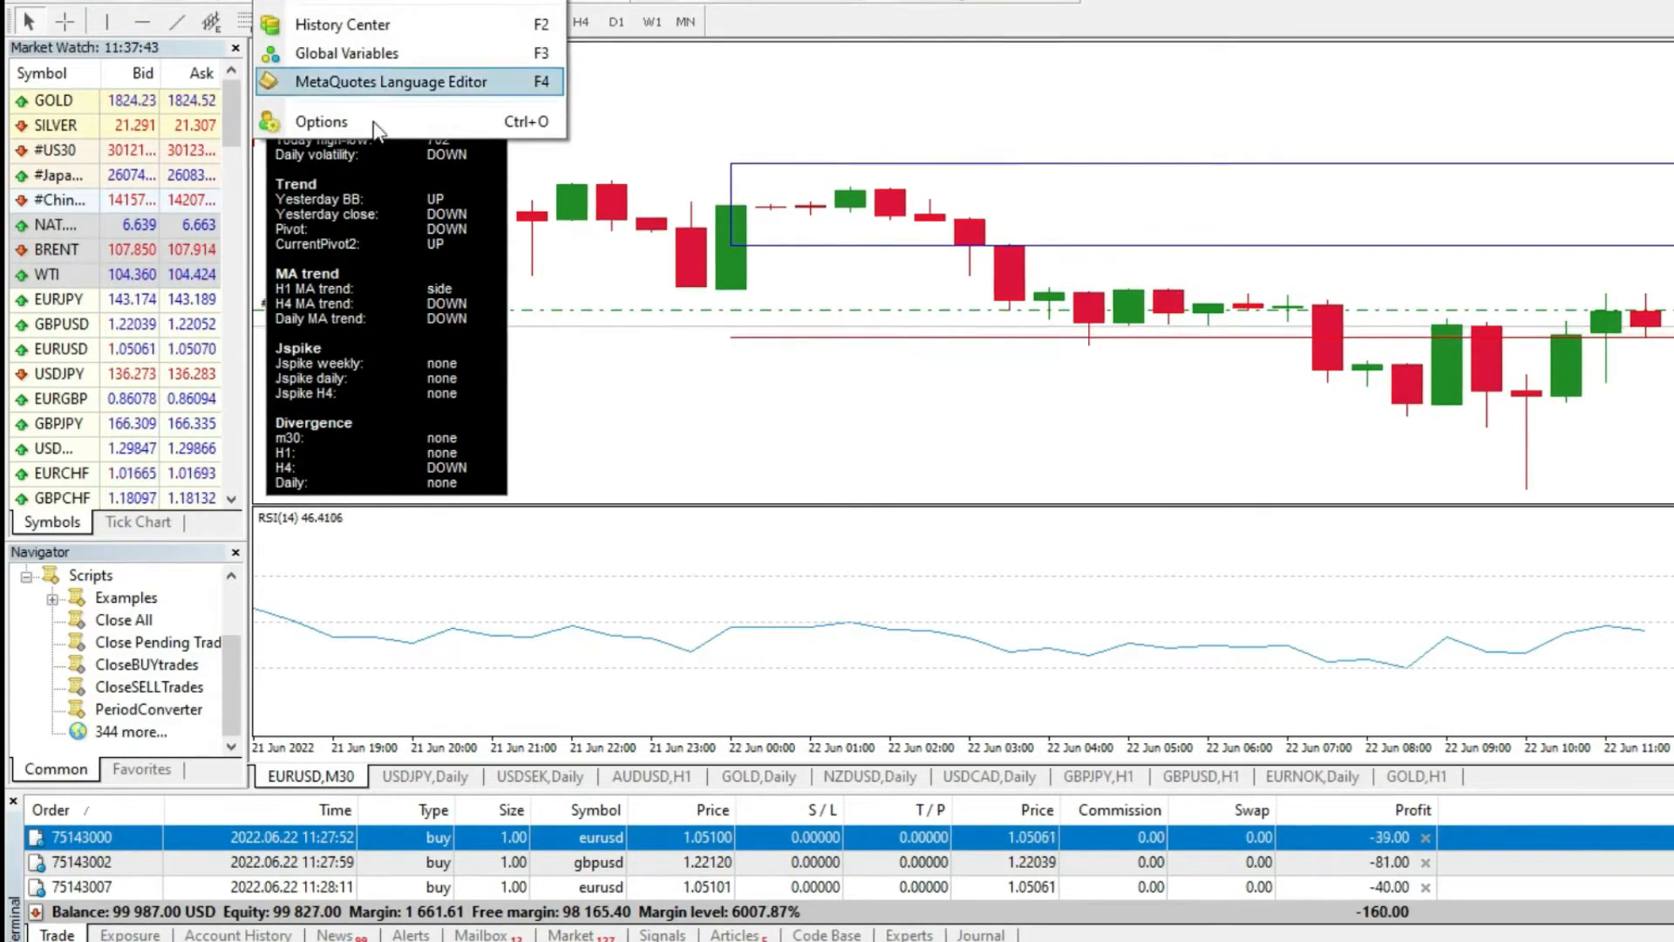
- Allow automated trading and DLL imports in the Expert Advisors options and confirm
left_click(320, 120)
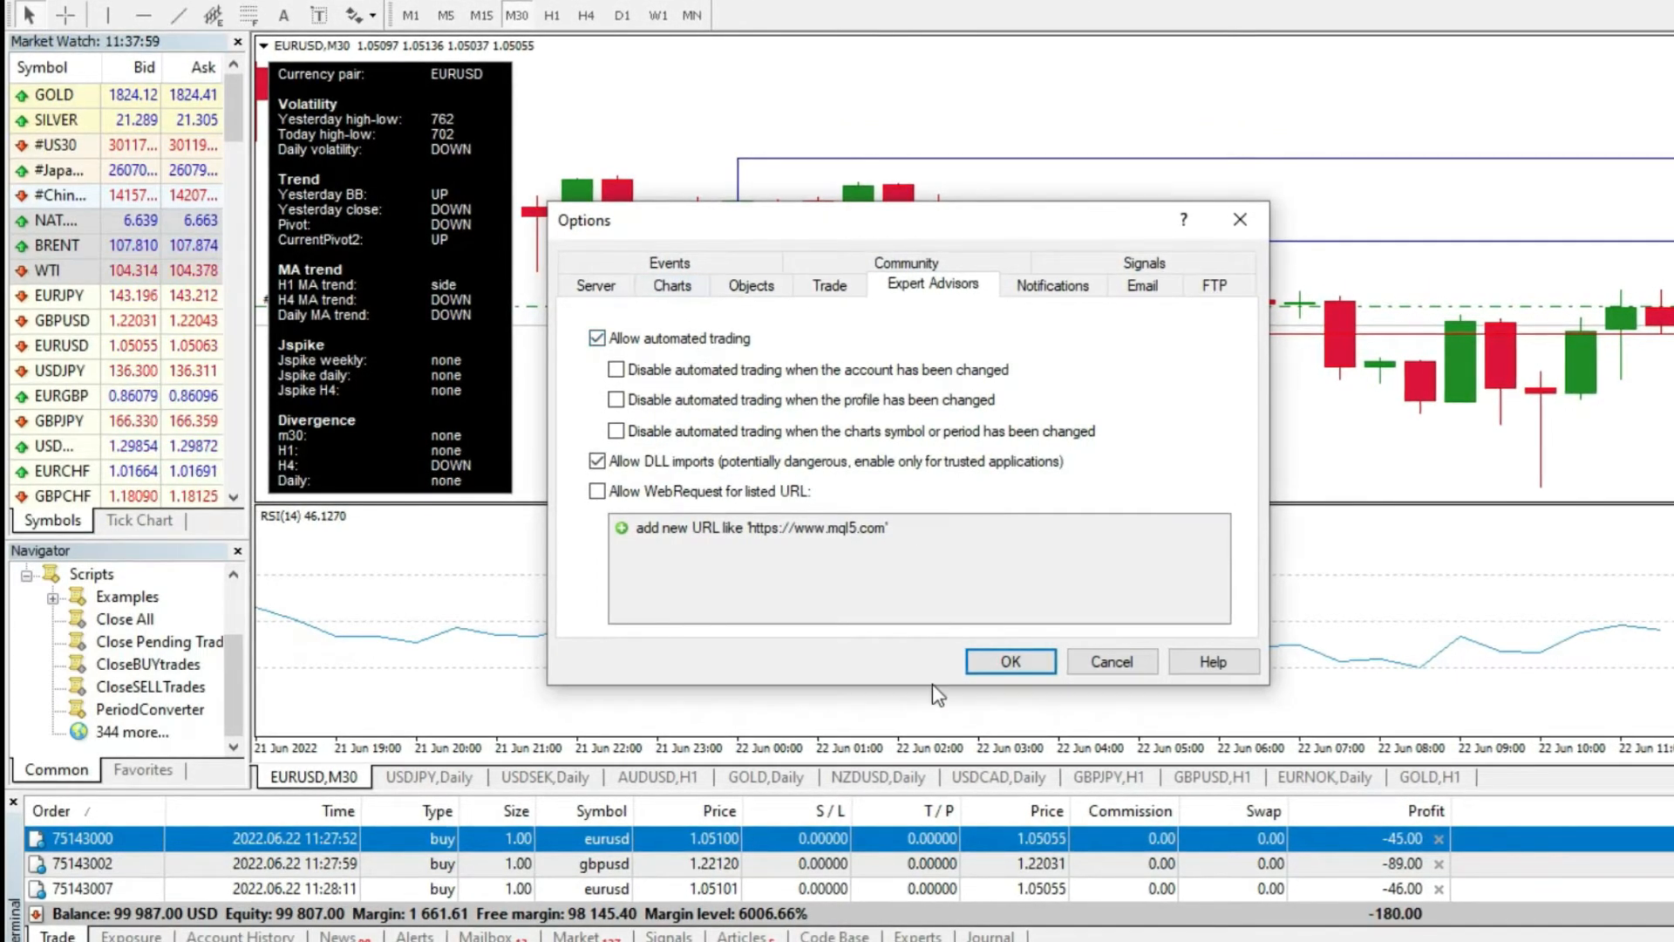
left_click(1007, 661)
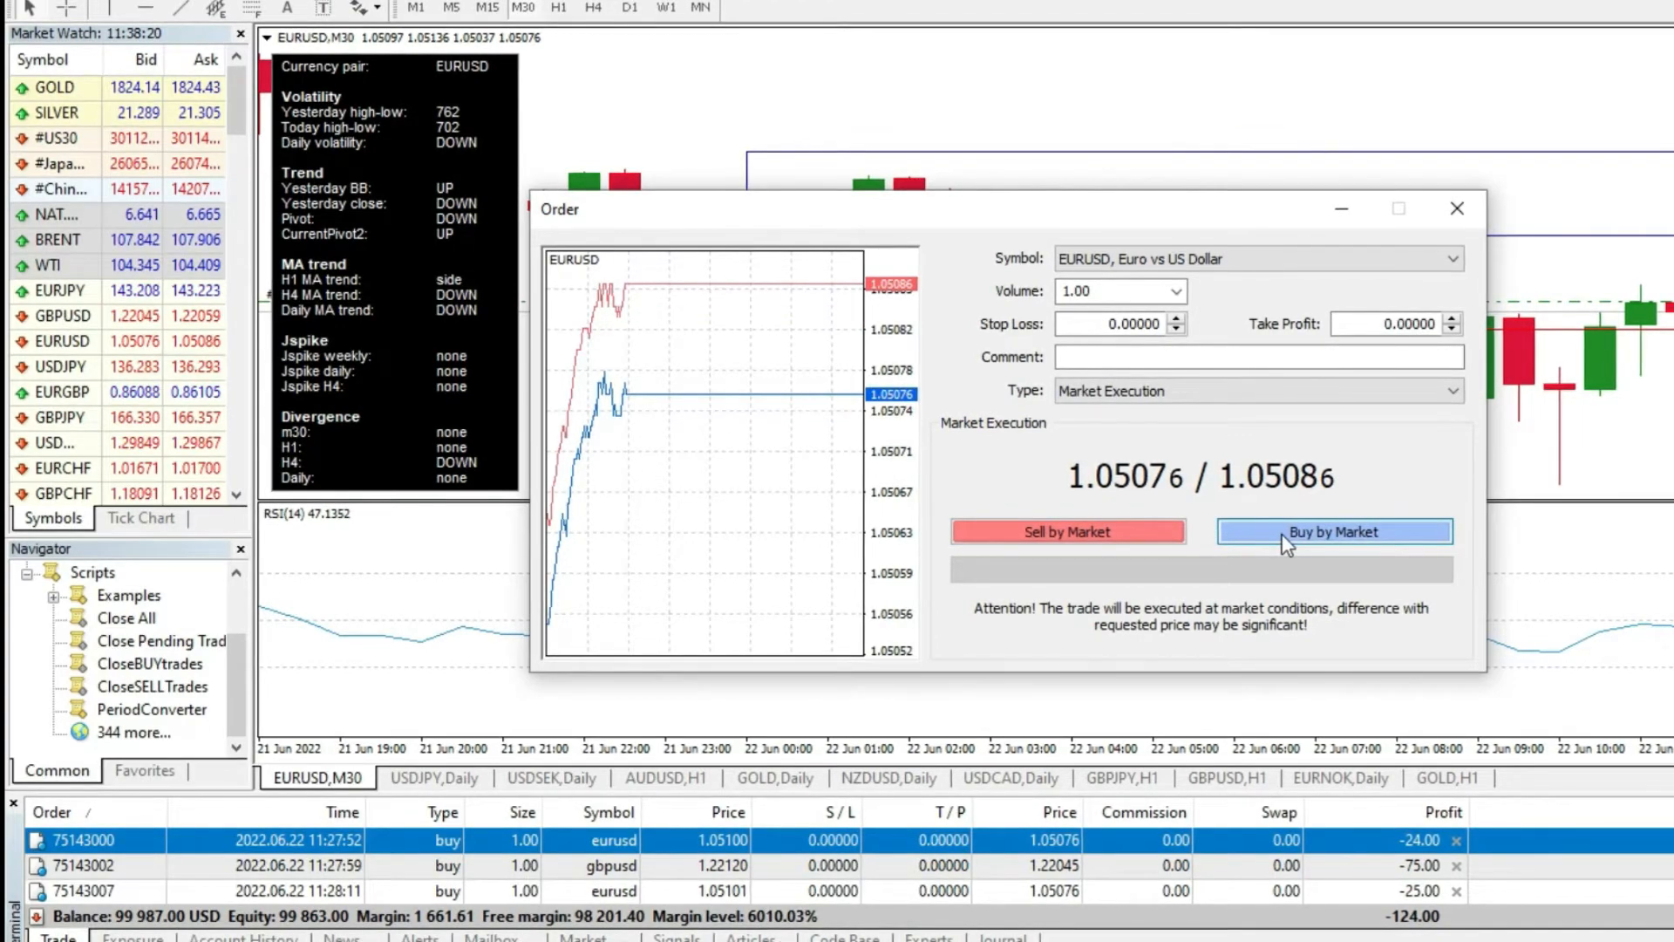
- Open two 1.00-lot EURUSD buy orders at market price
left_click(1334, 530)
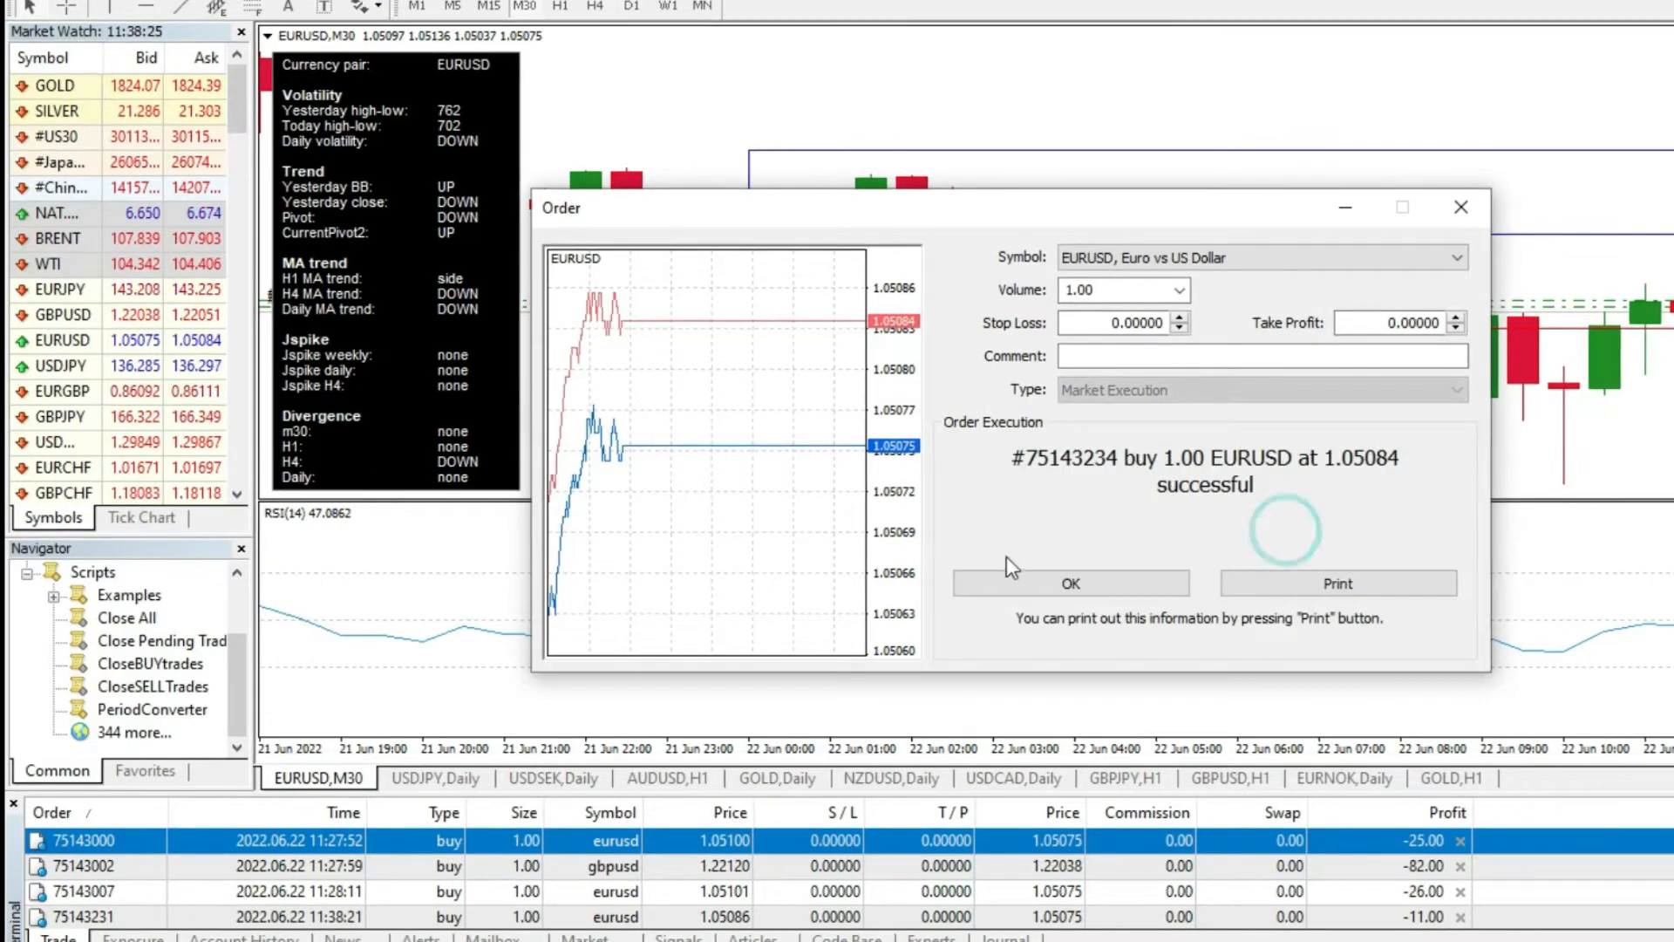
left_click(1069, 582)
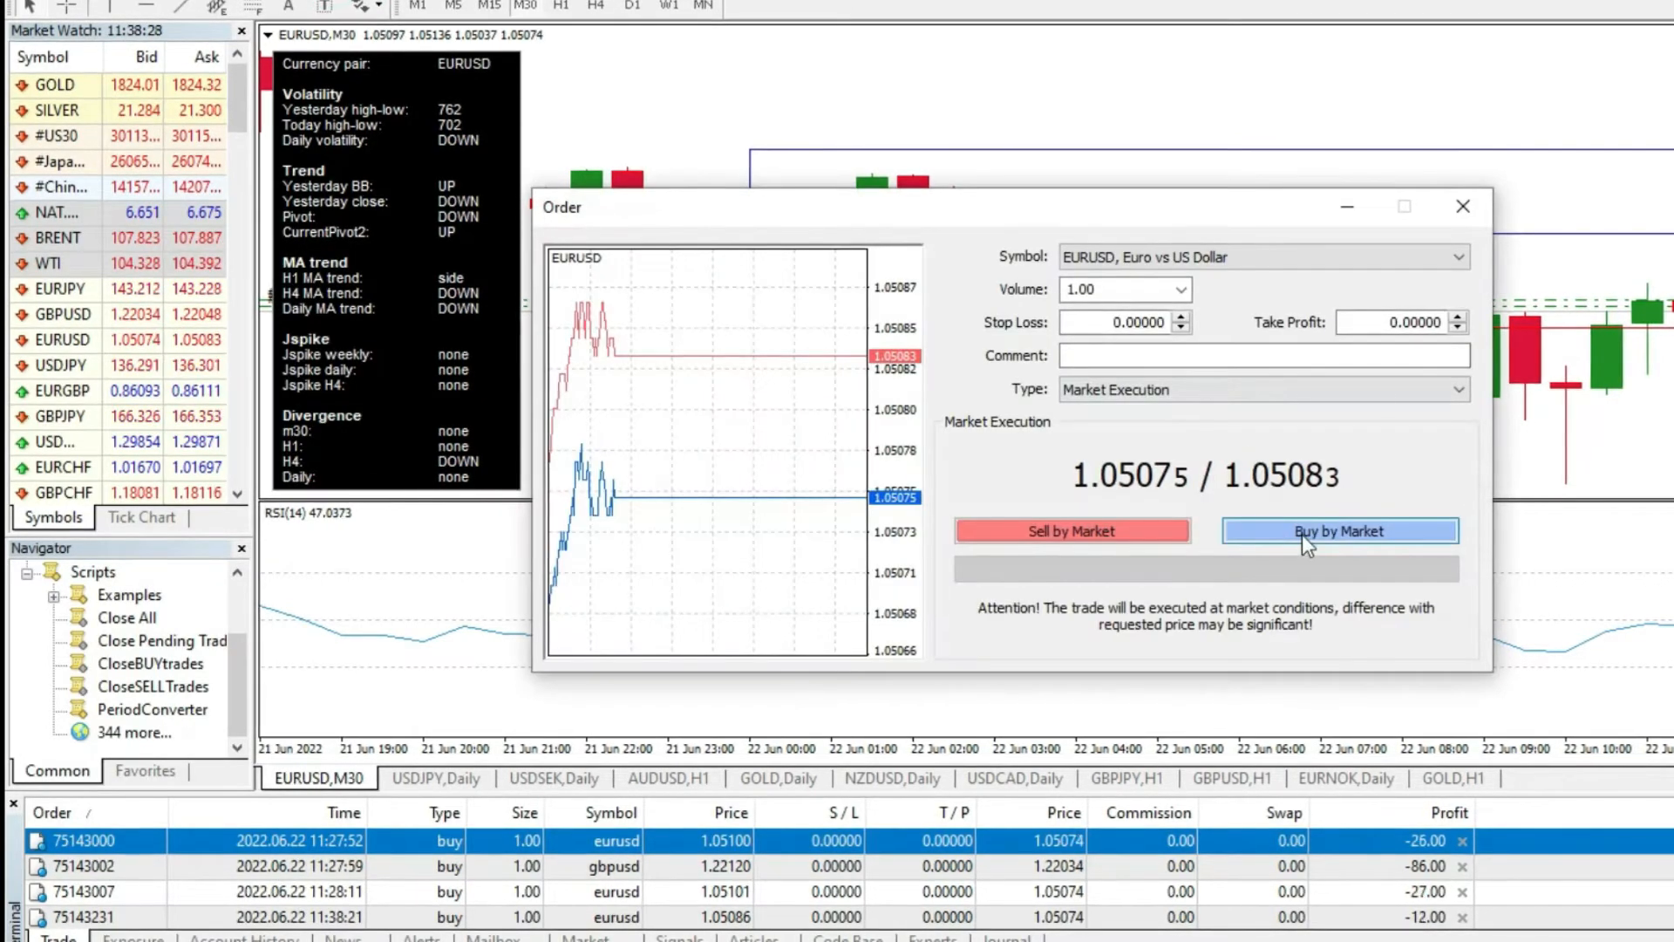
left_click(1339, 530)
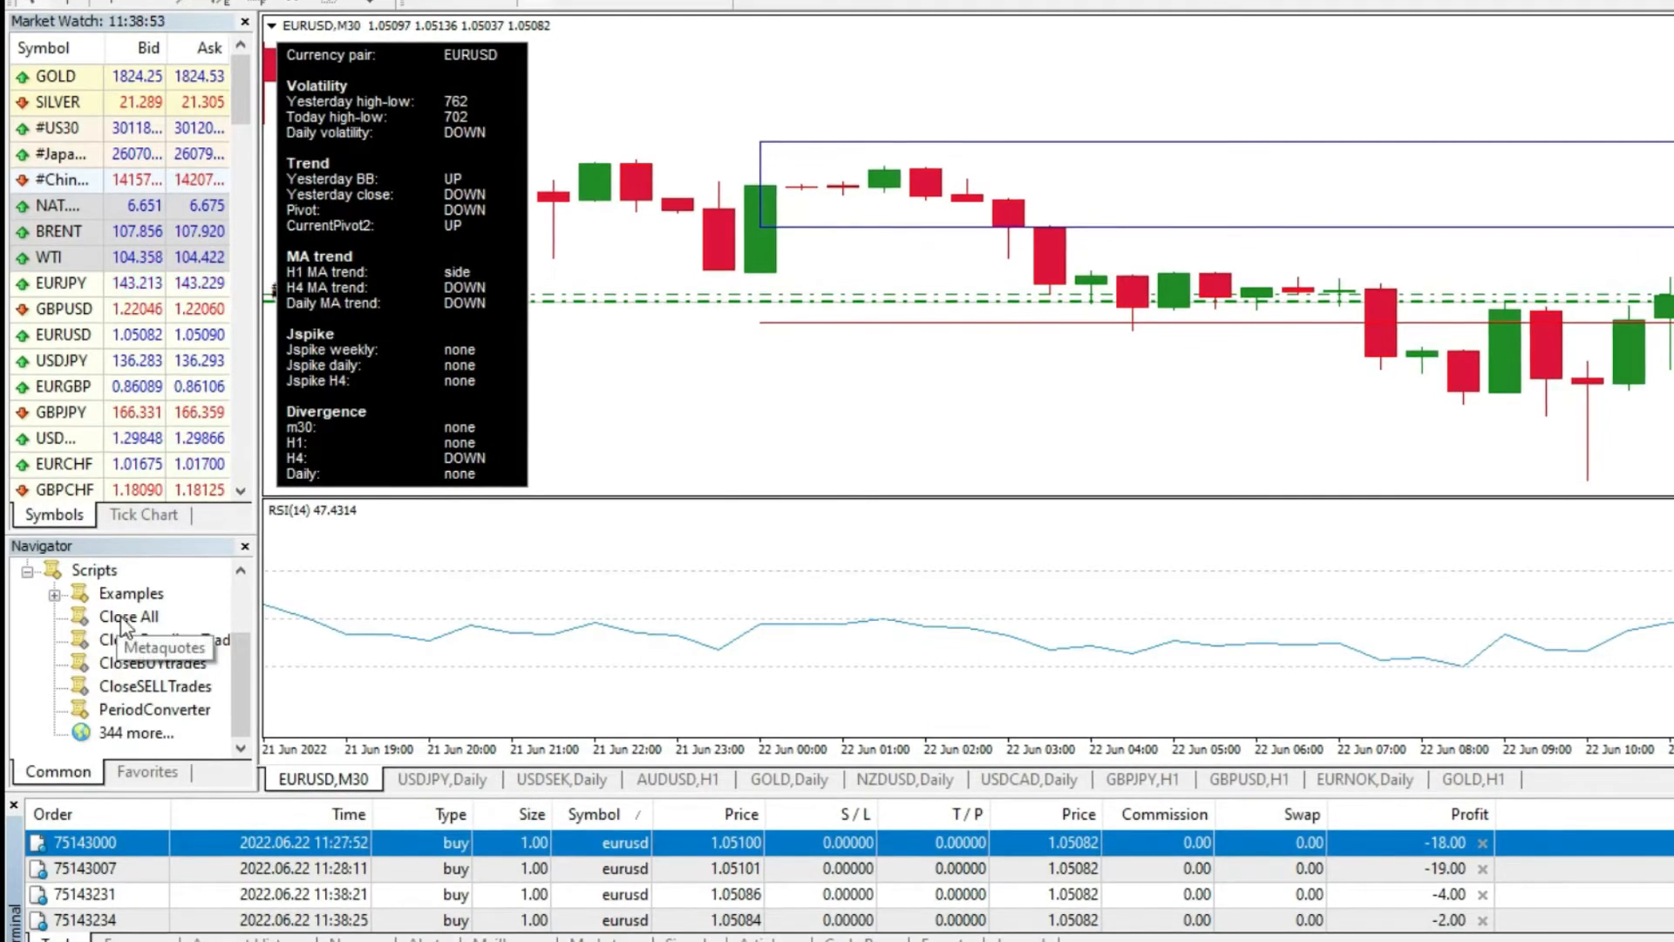
- Run the Close All script on the EURUSD chart to close the EURUSD buys
left_click(128, 616)
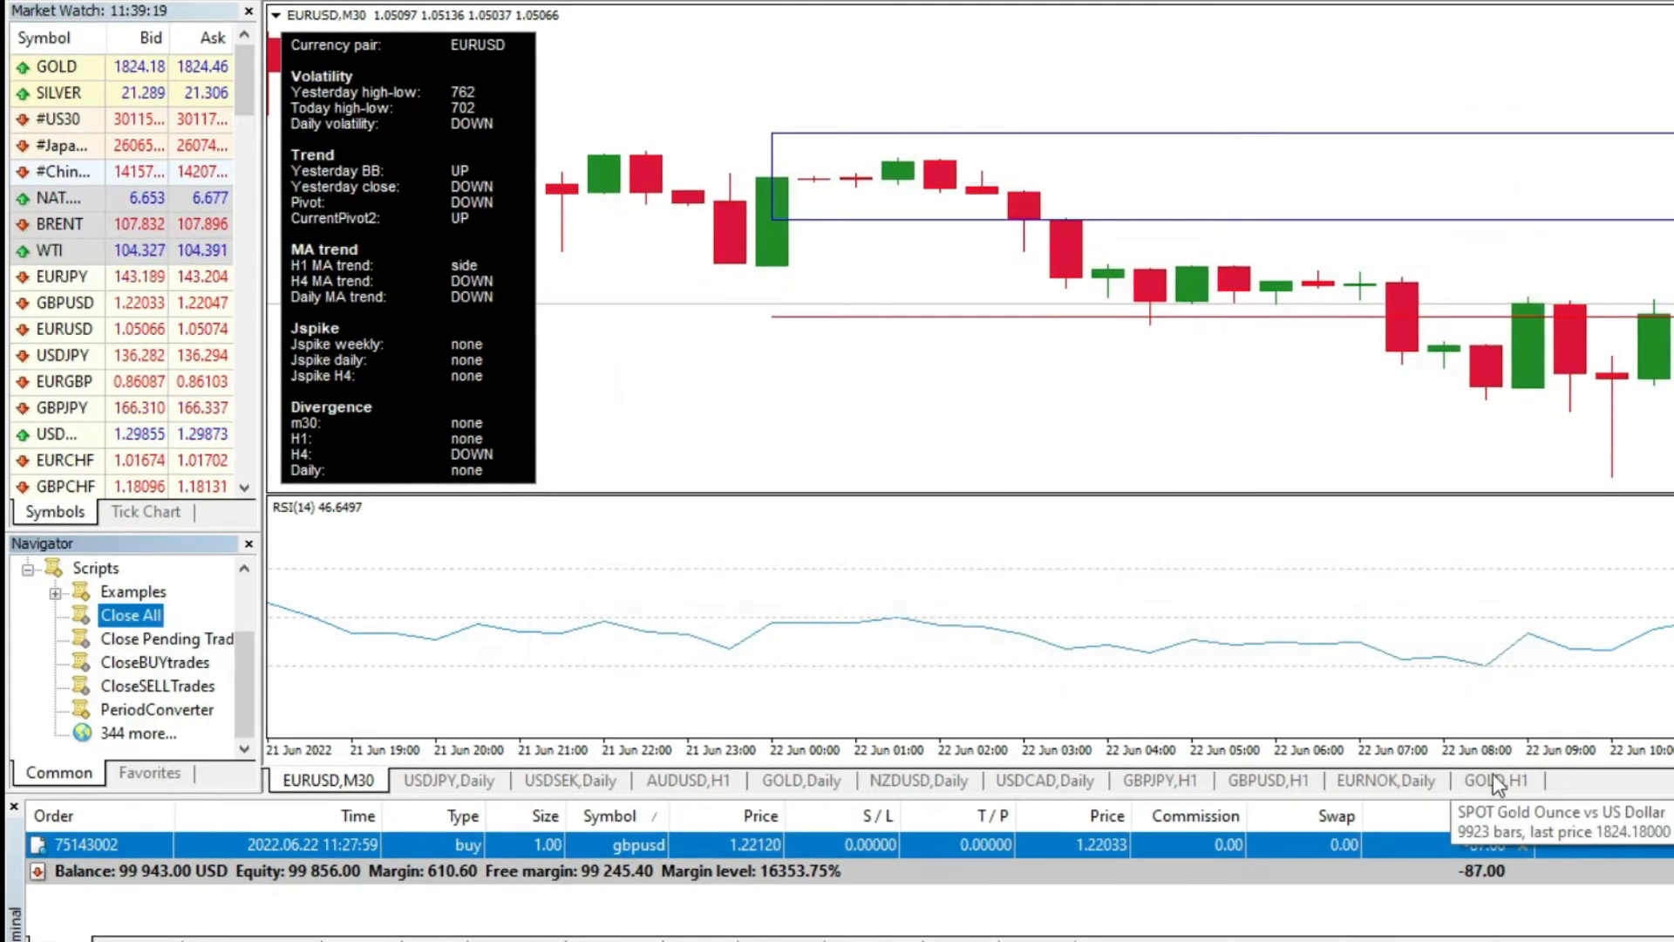
right_click(65, 67)
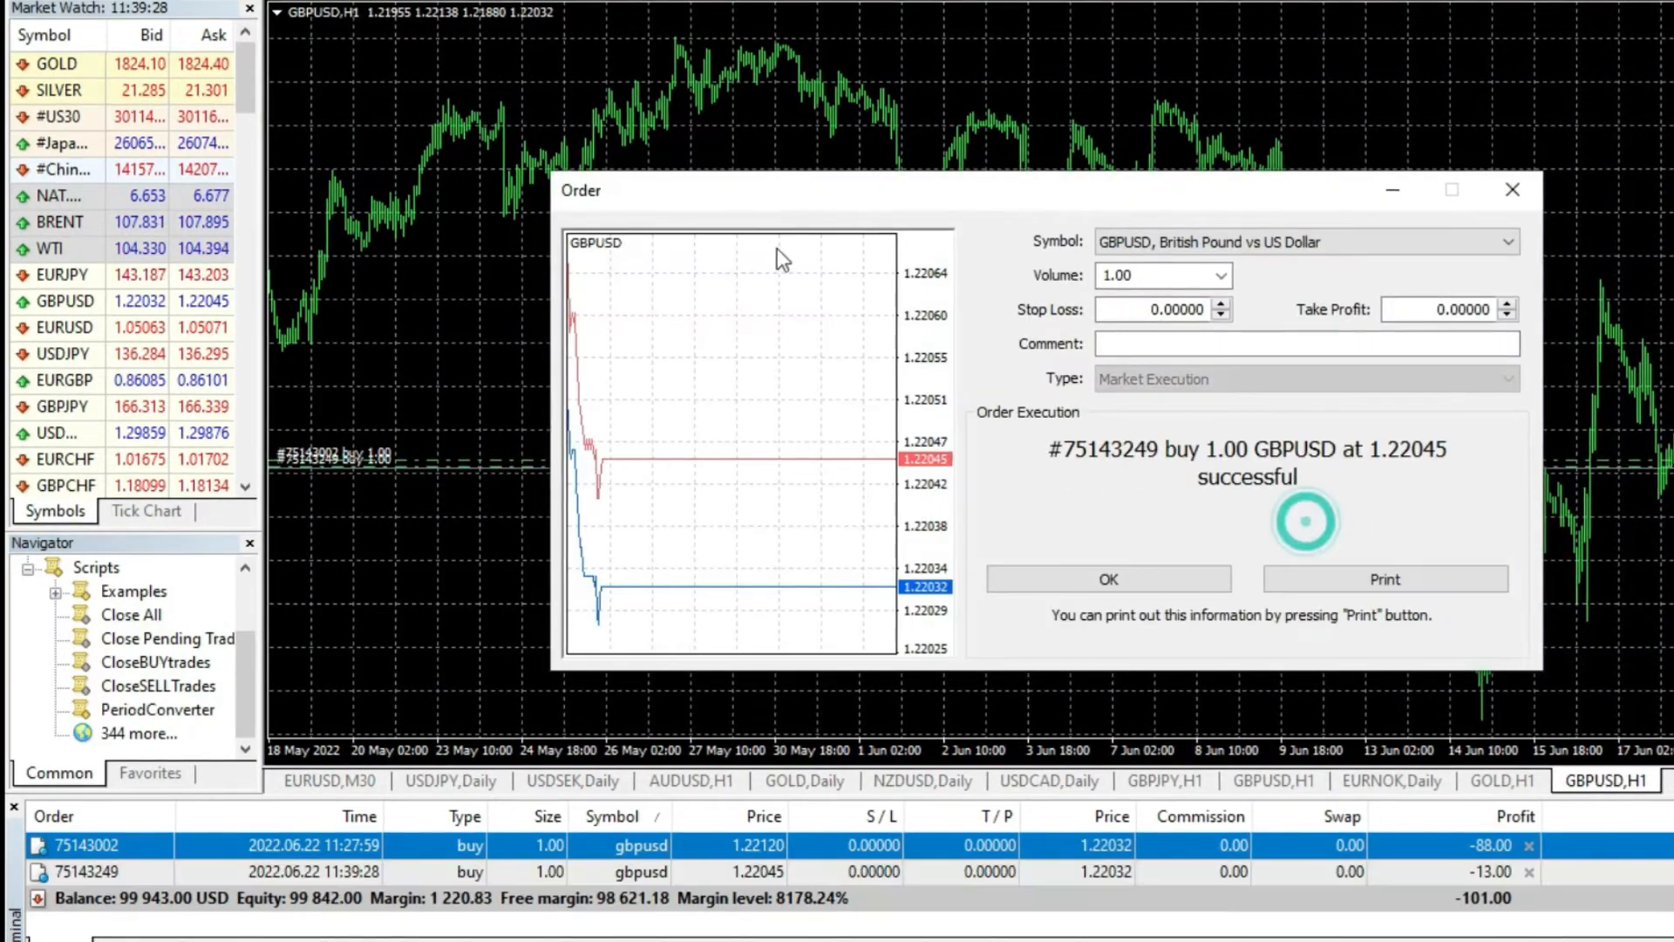
- Confirm the GBPUSD buy and open another 1.00-lot GBPUSD buy at market
left_click(1107, 579)
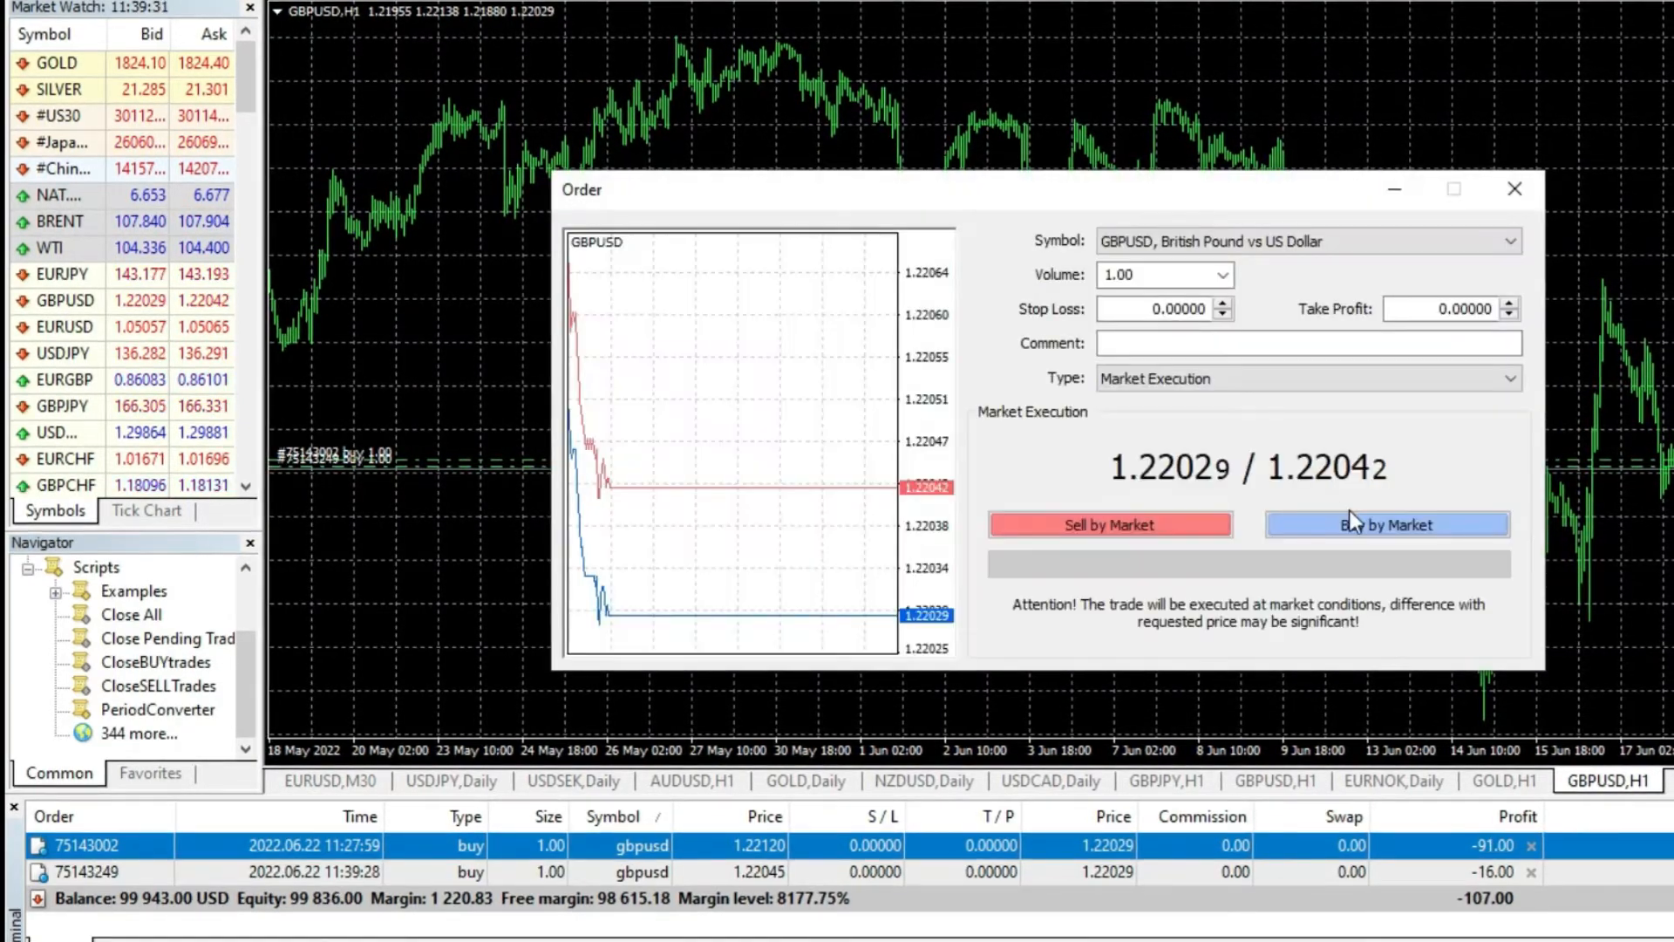
left_click(1385, 525)
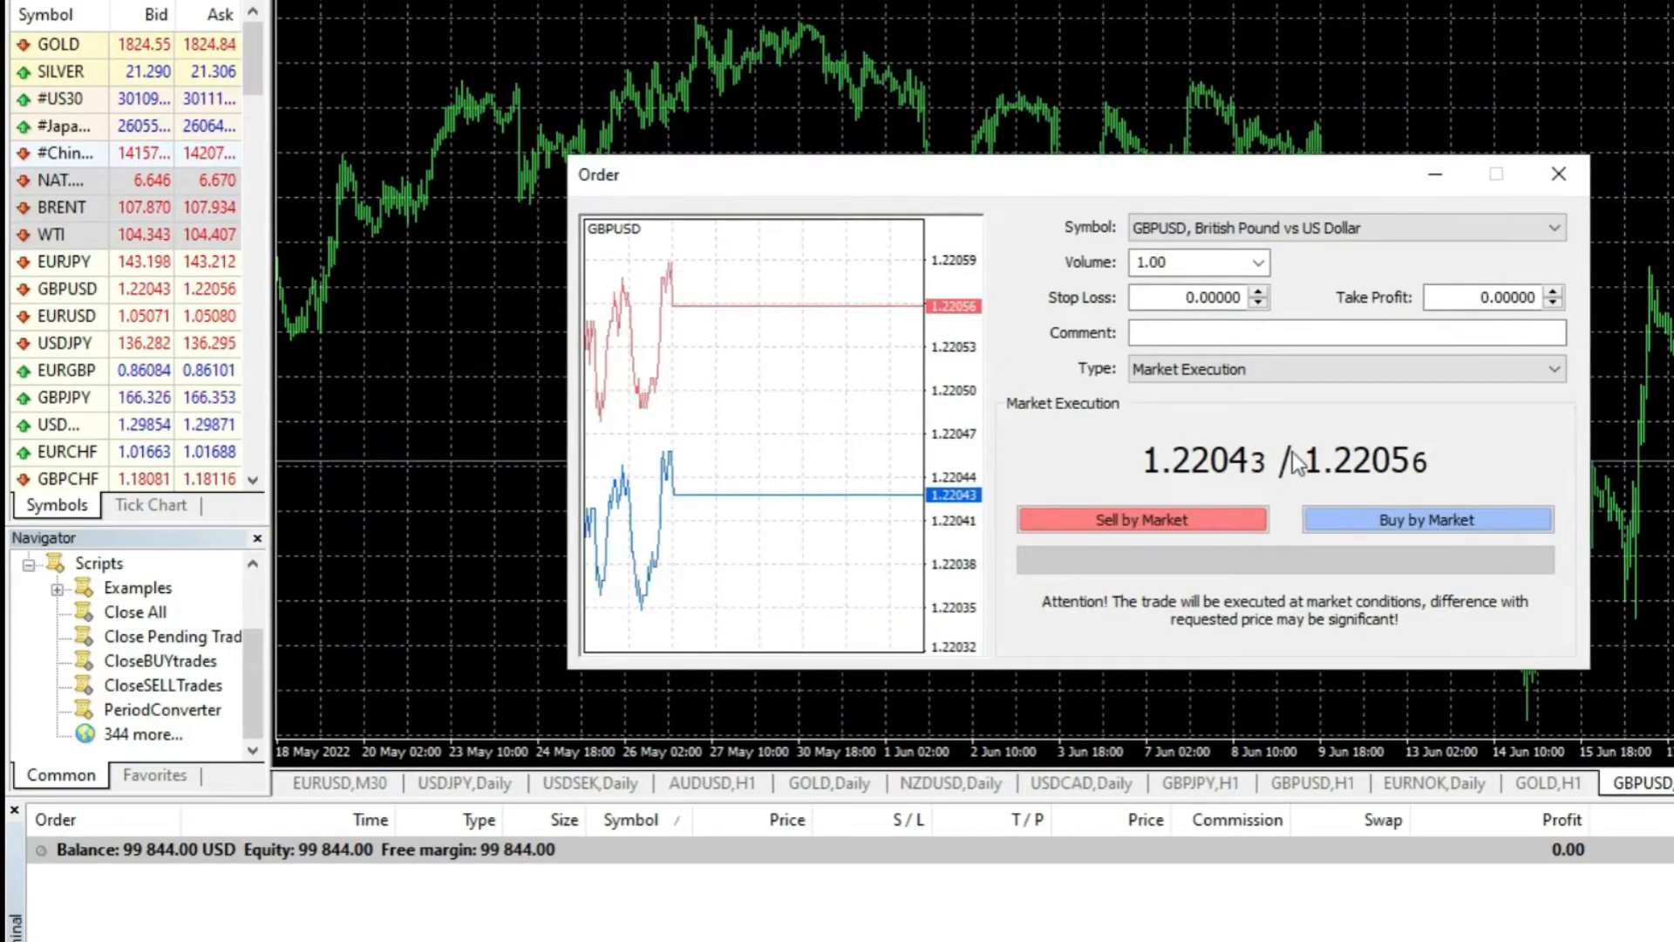
- Open several 1.00-lot GBPUSD buys and a GBPUSD sell at market, confirming each
left_click(1428, 519)
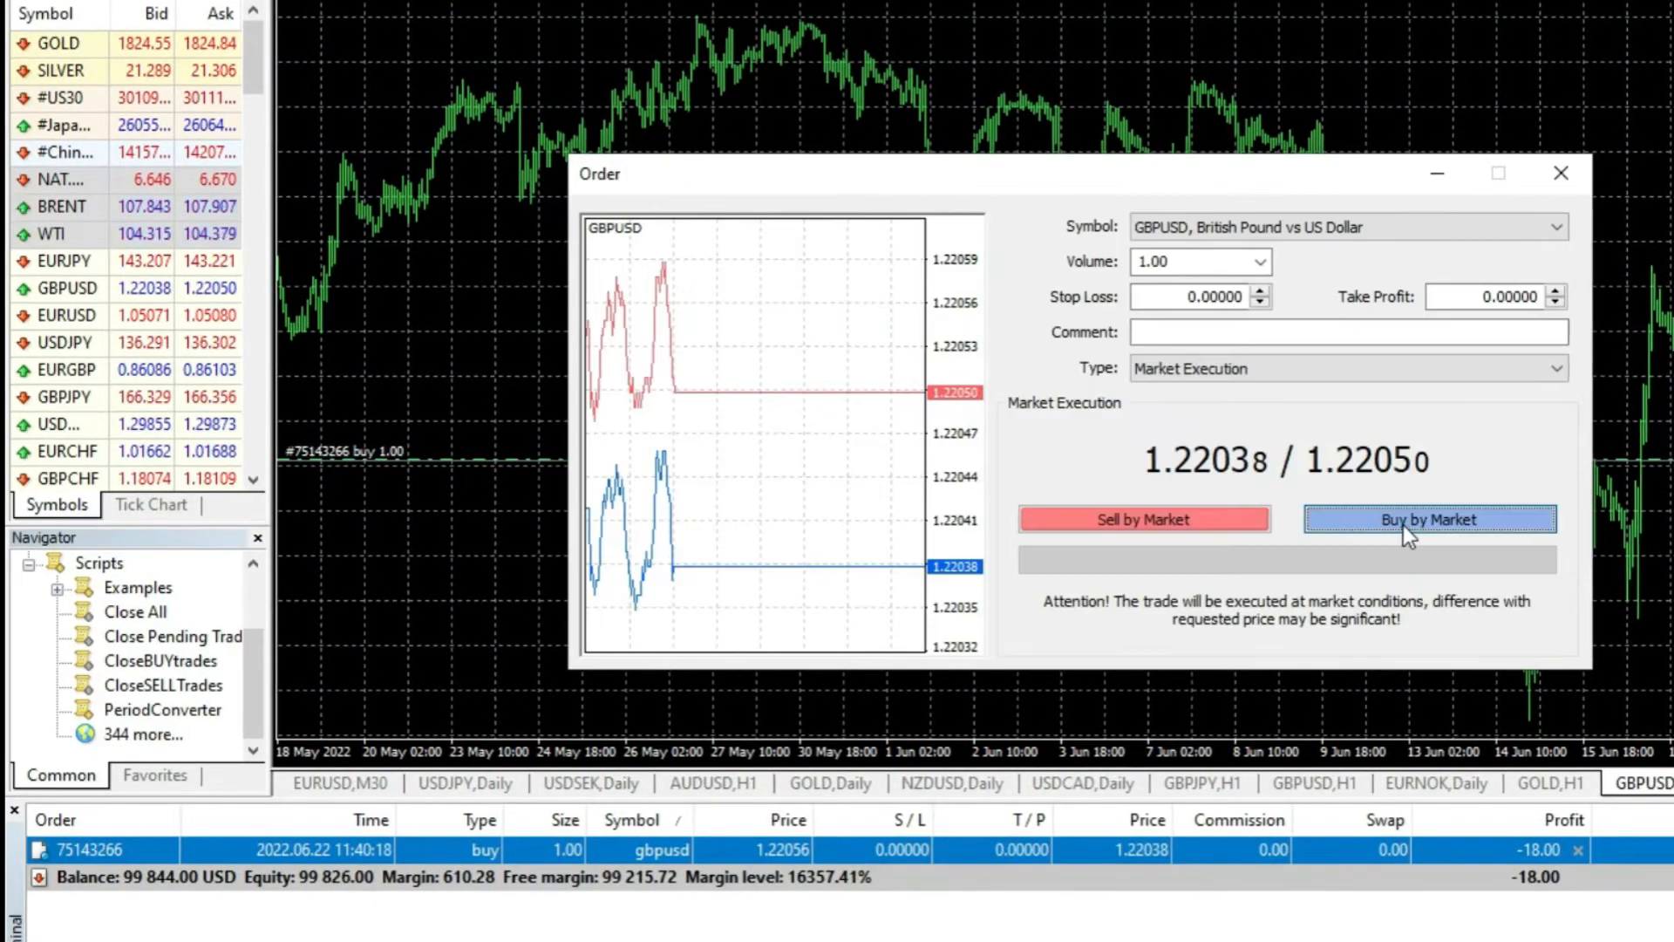
left_click(1428, 519)
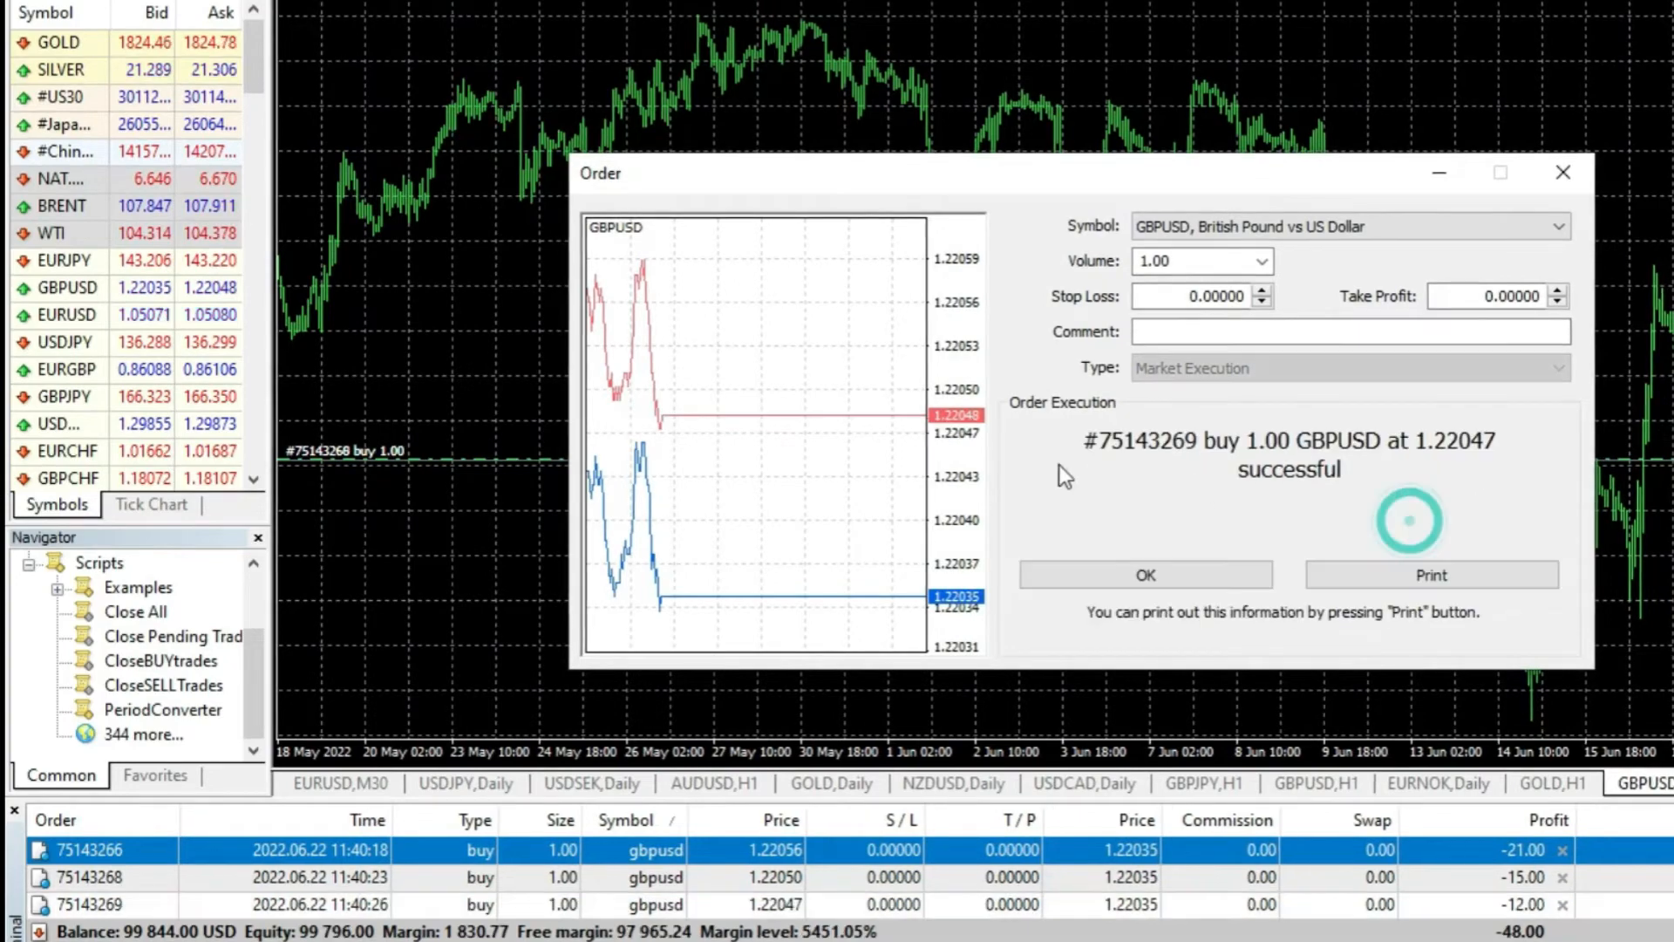
left_click(1144, 573)
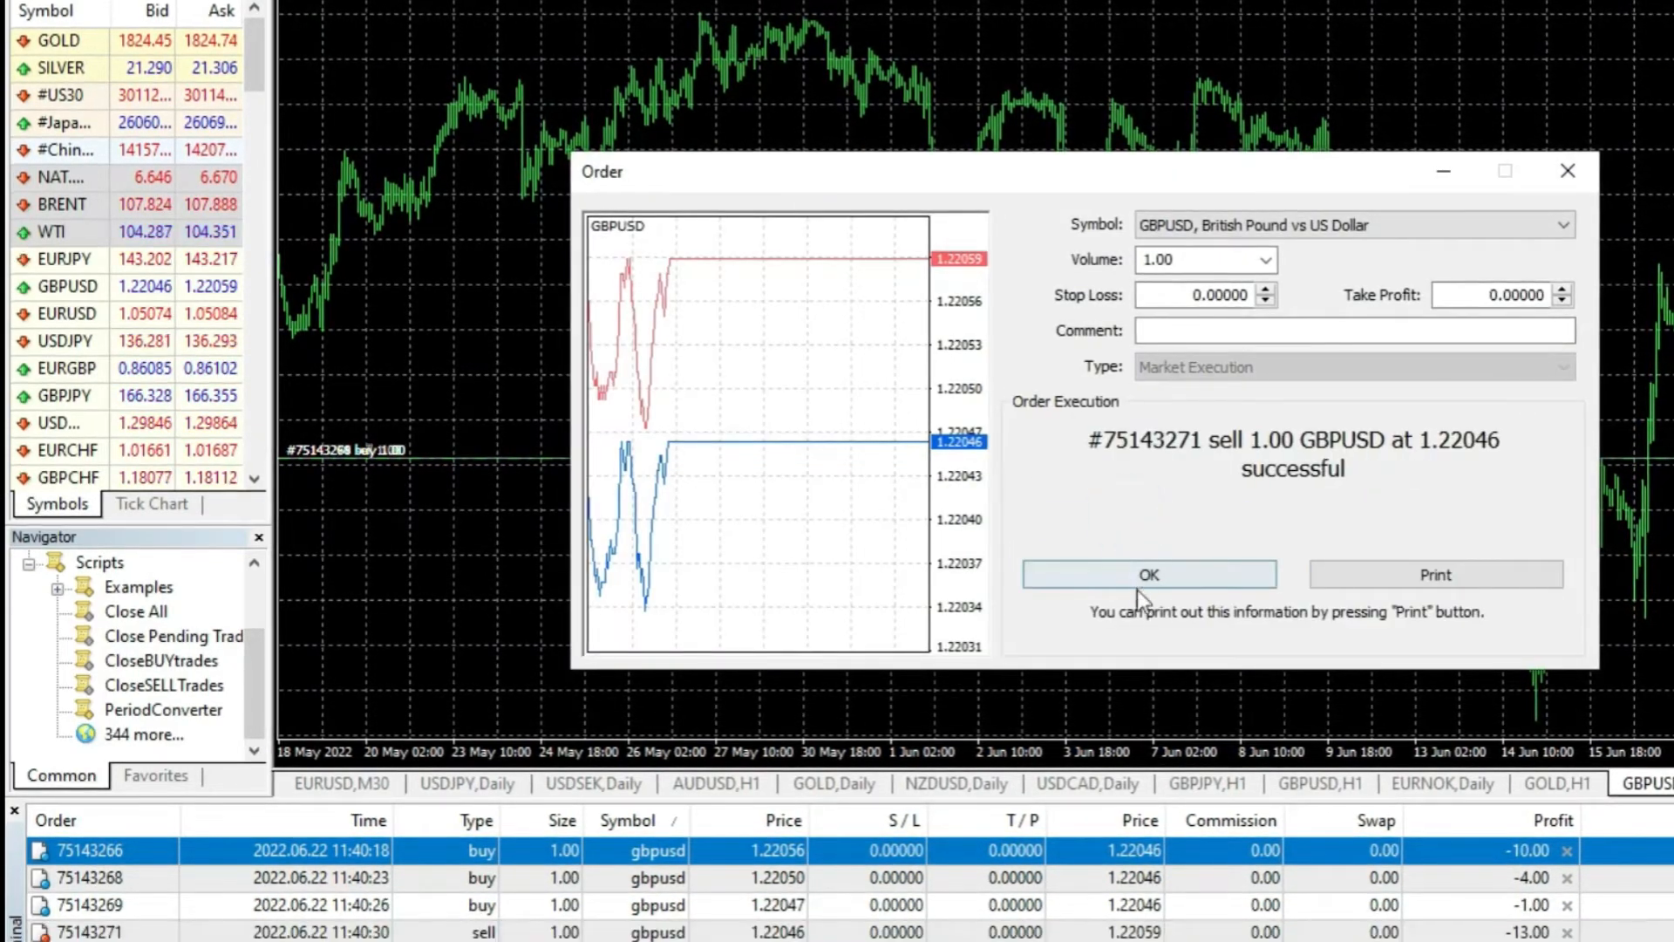
left_click(1149, 573)
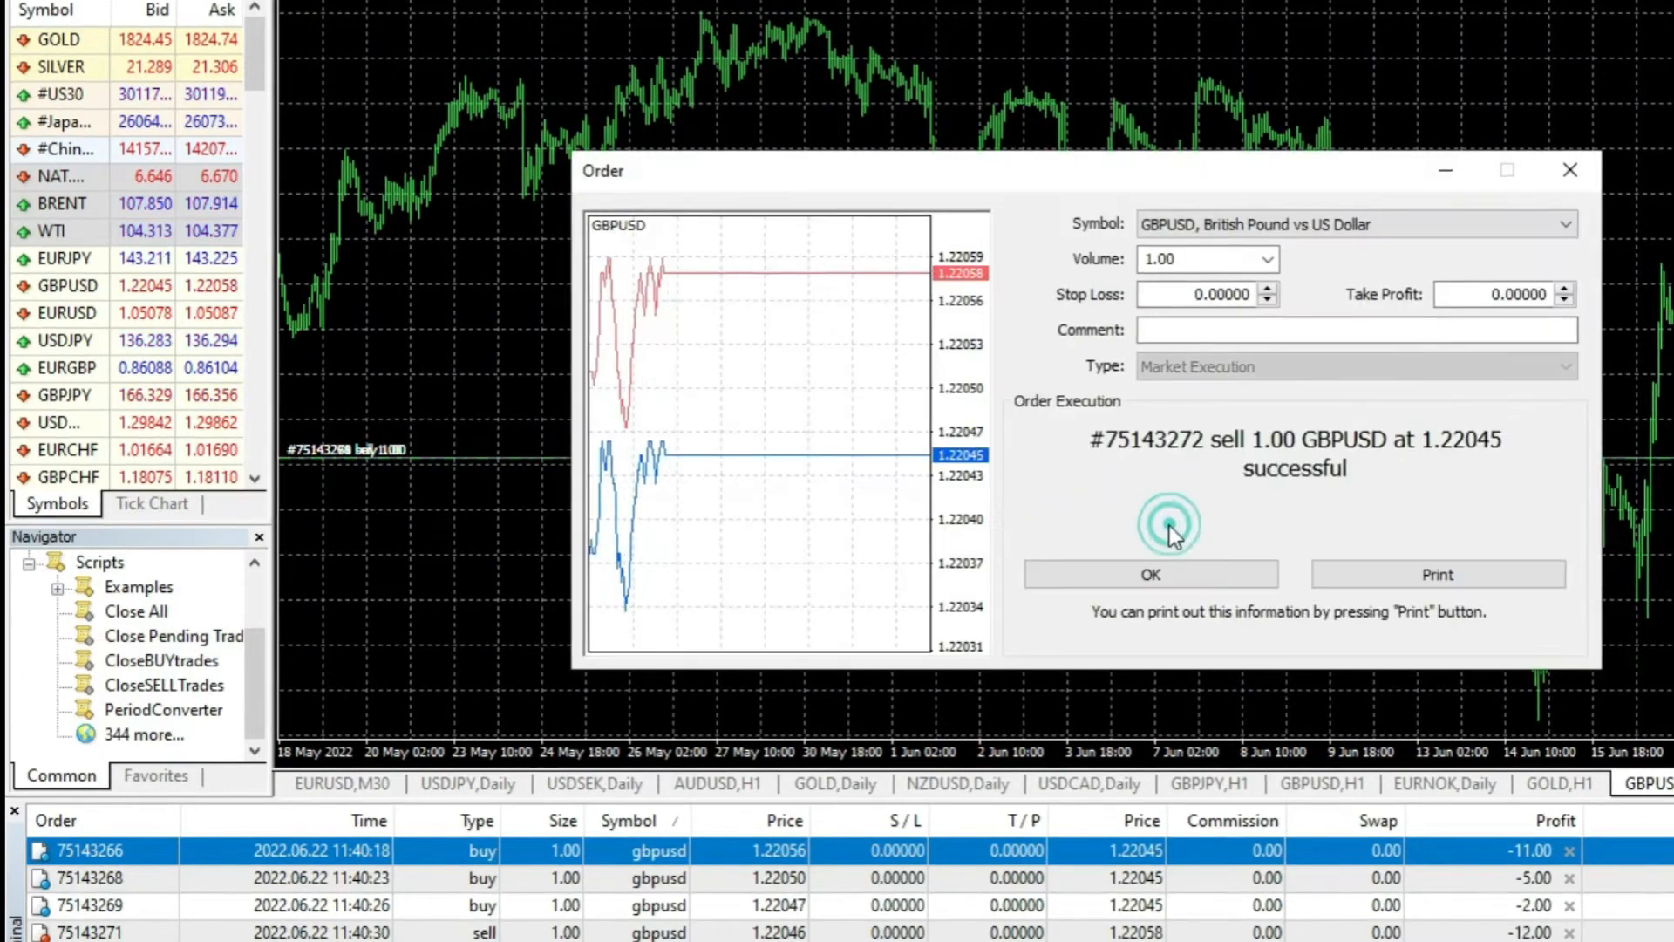
left_click(1149, 573)
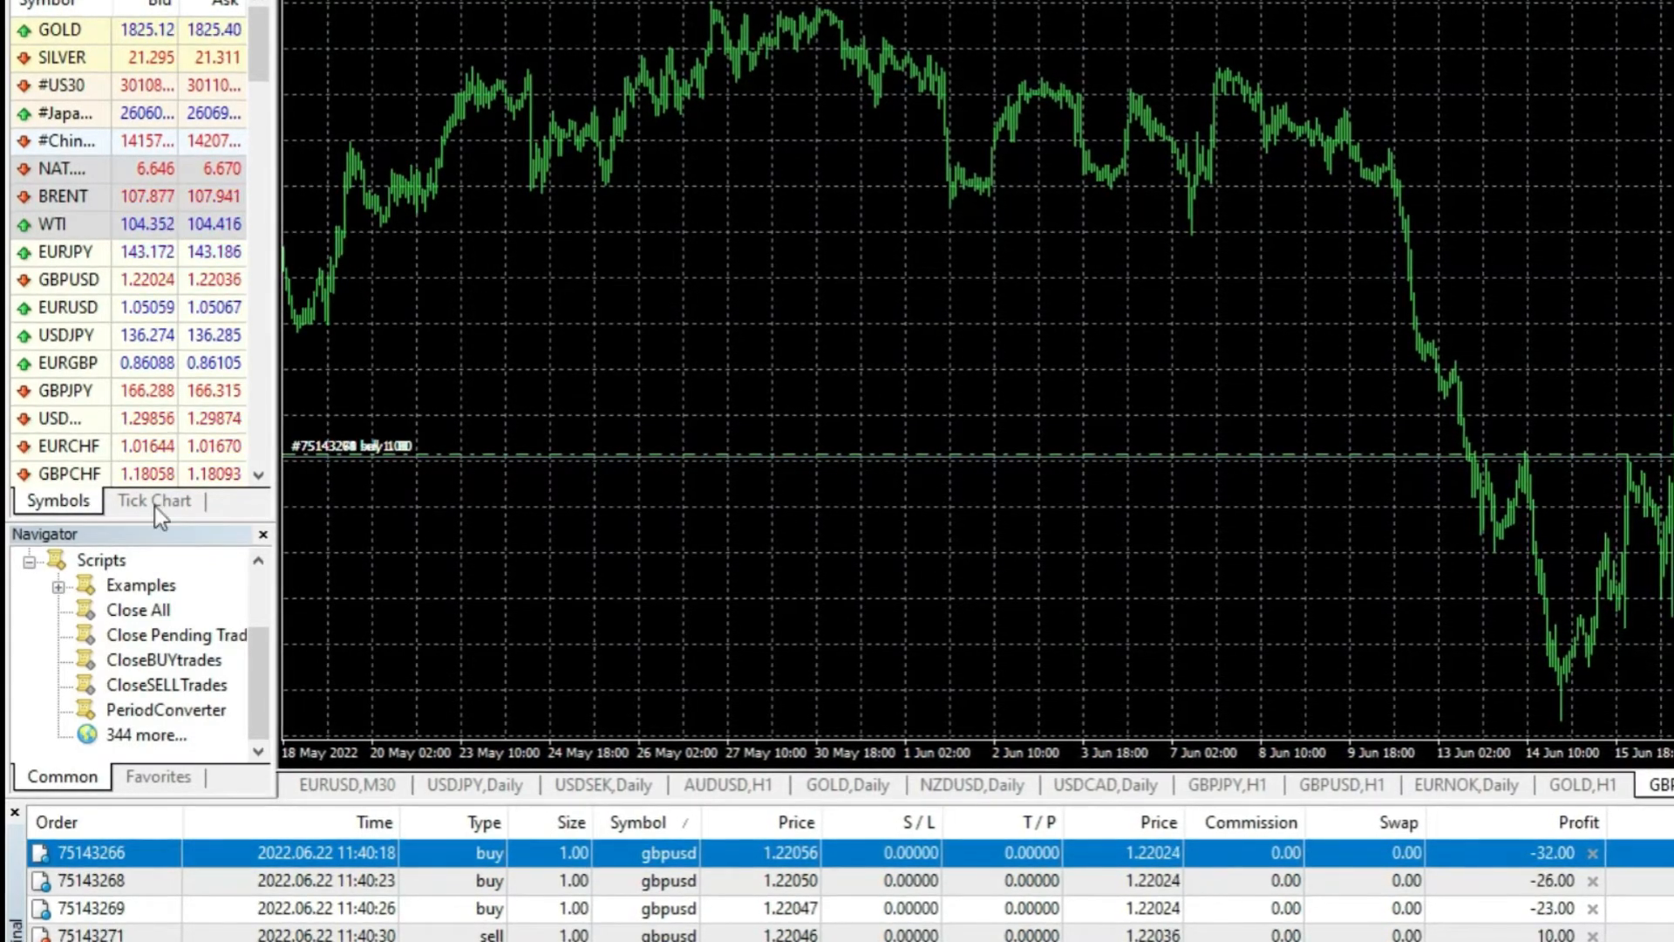
- Run CloseBUYtrades and CloseSELLTrades on the chart to close all GBPUSD positions
left_click(168, 684)
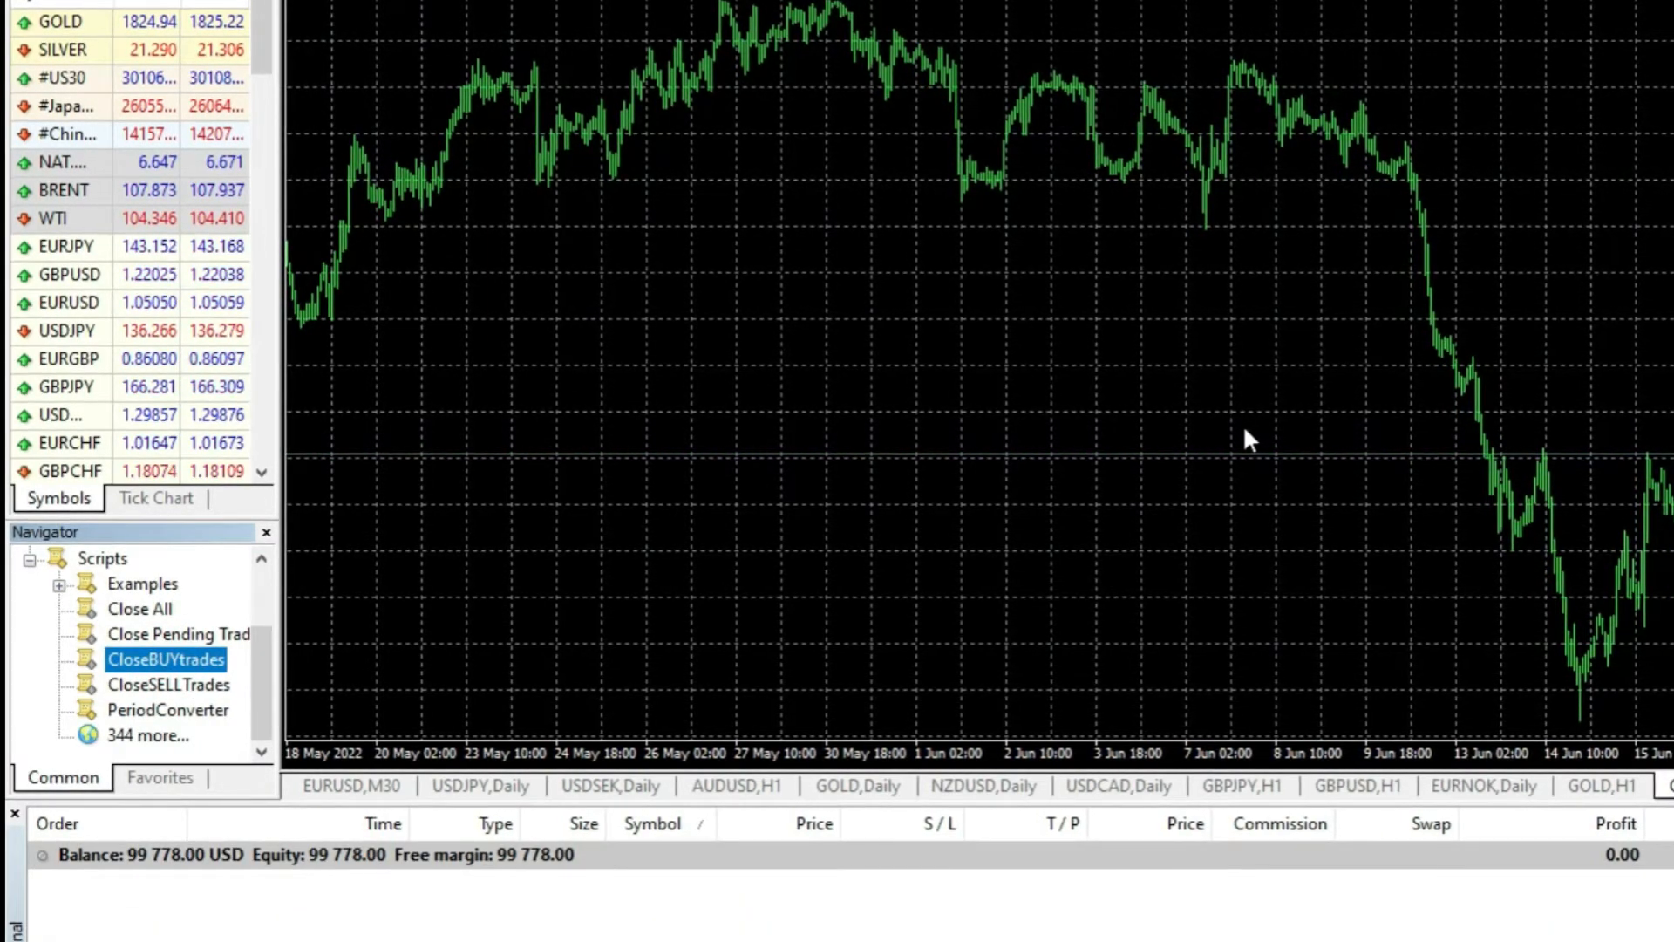
left_click(178, 633)
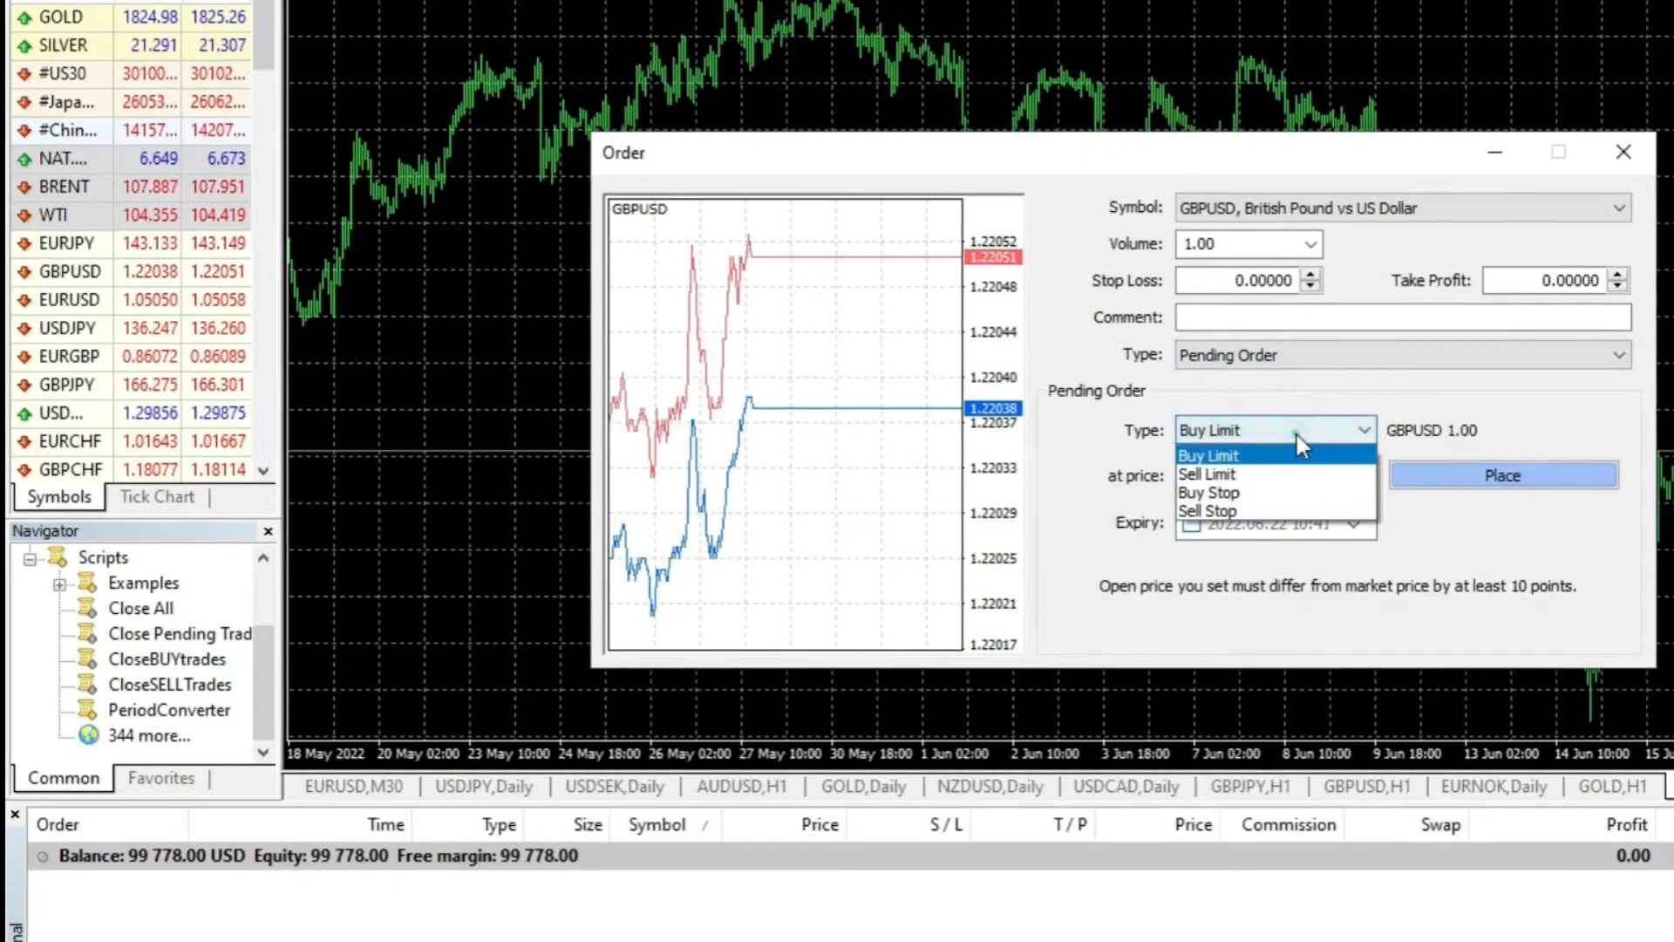
- Place a 1.00-lot GBPUSD buy stop pending order at 1.33000
left_click(1210, 492)
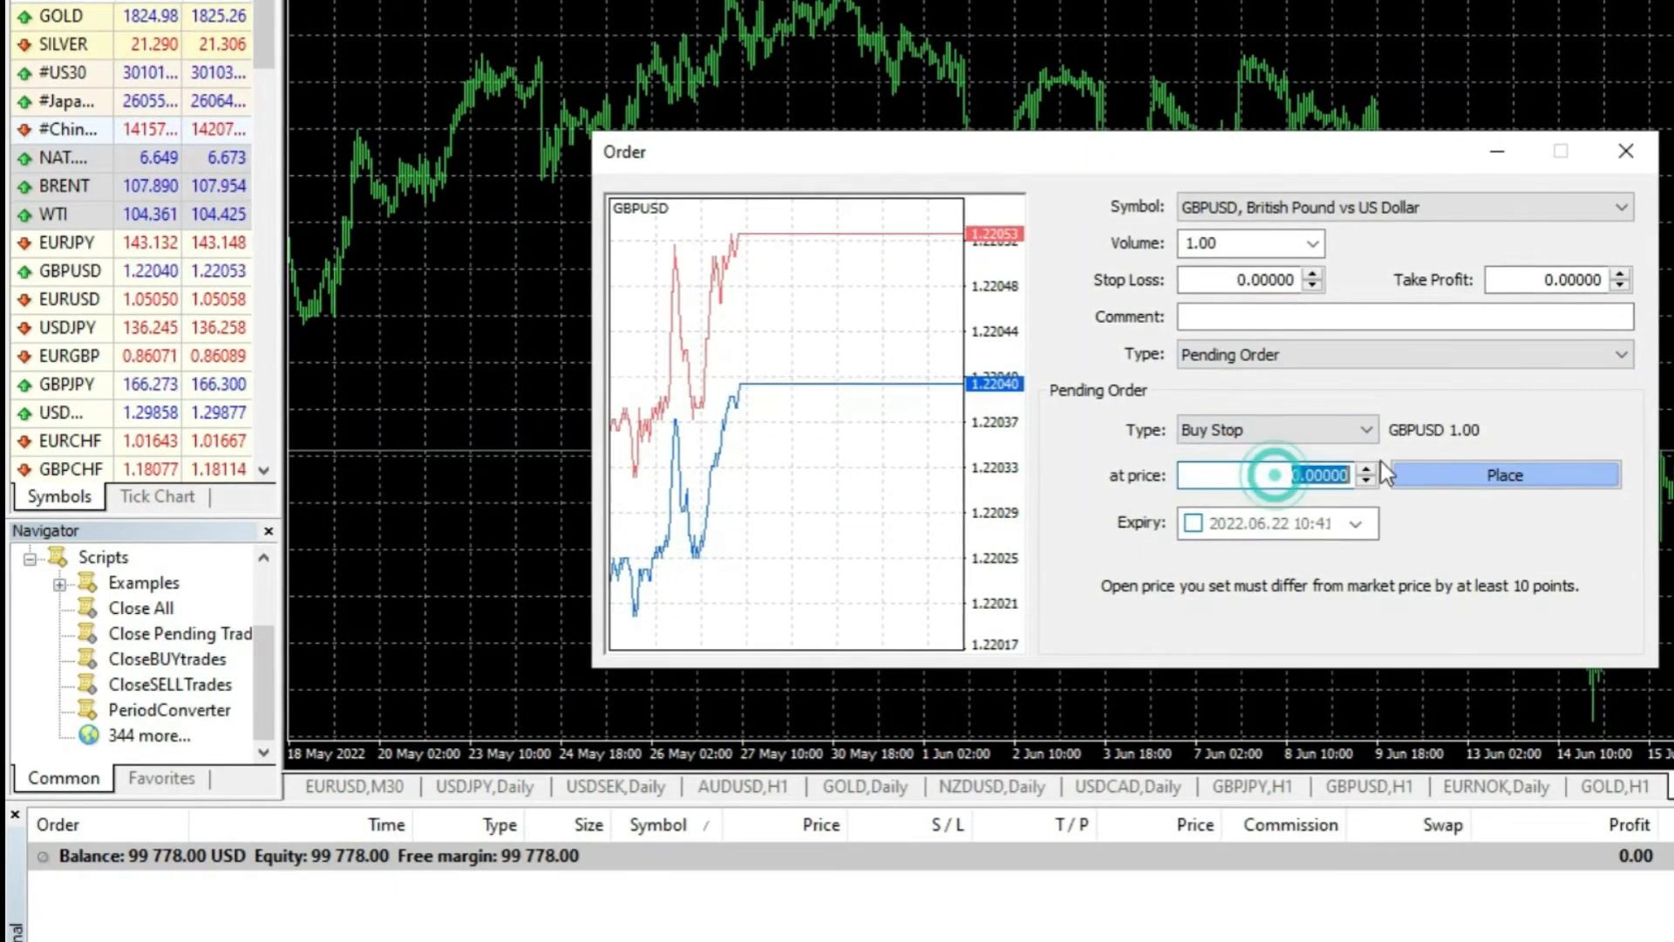
type("1.33000")
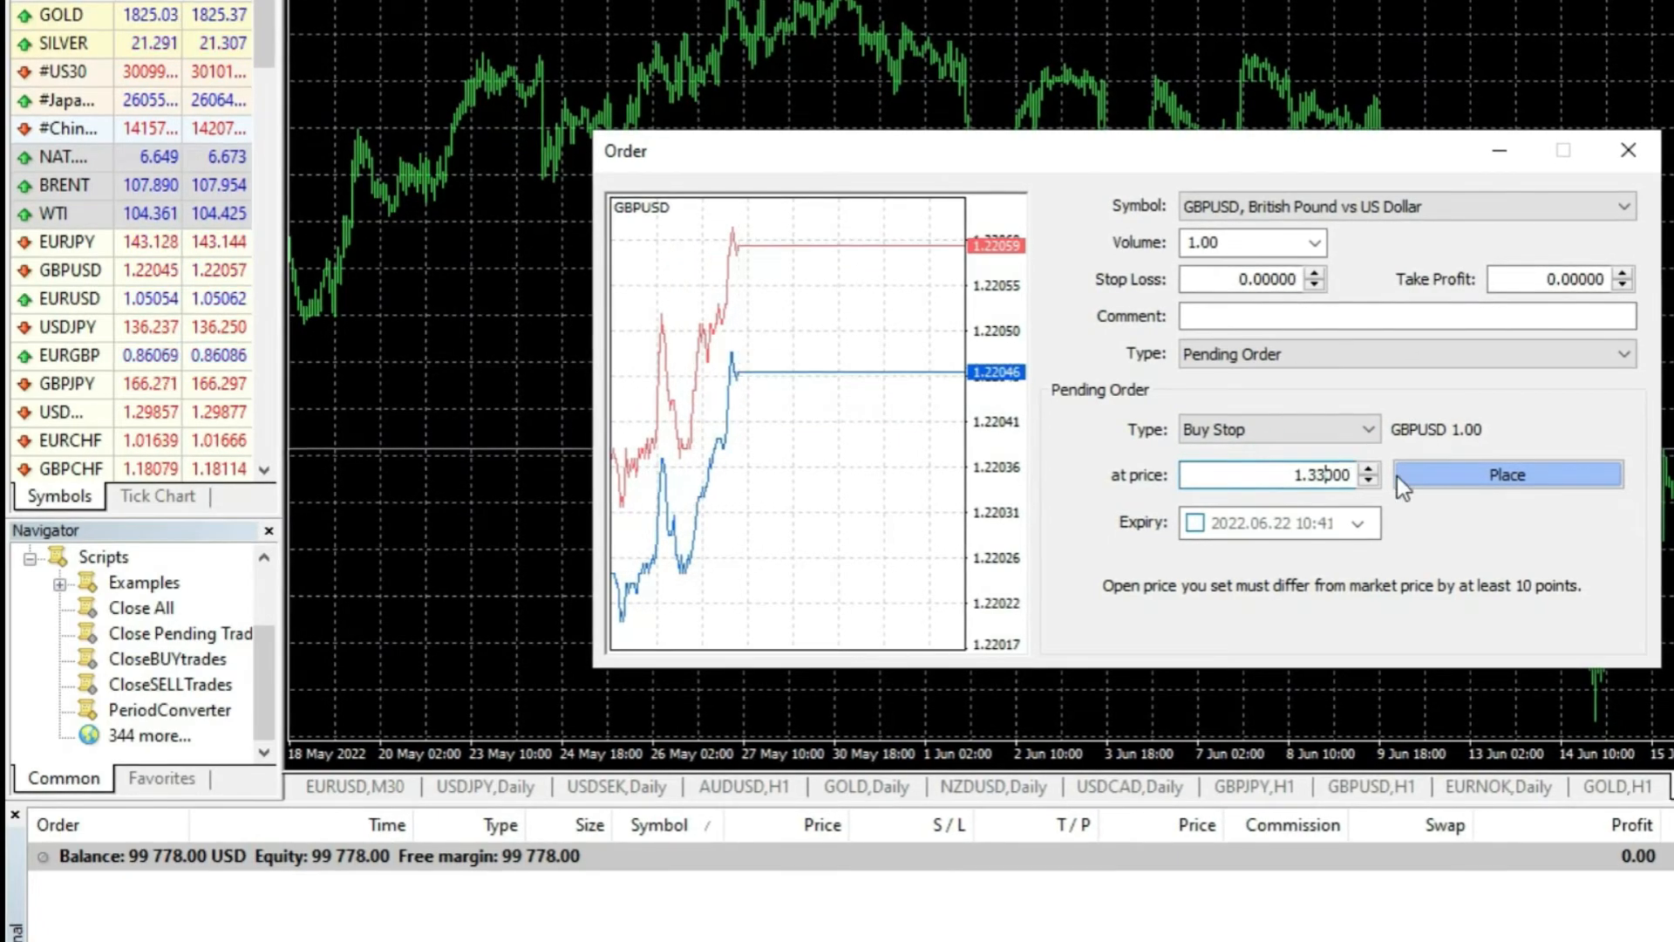
left_click(1506, 474)
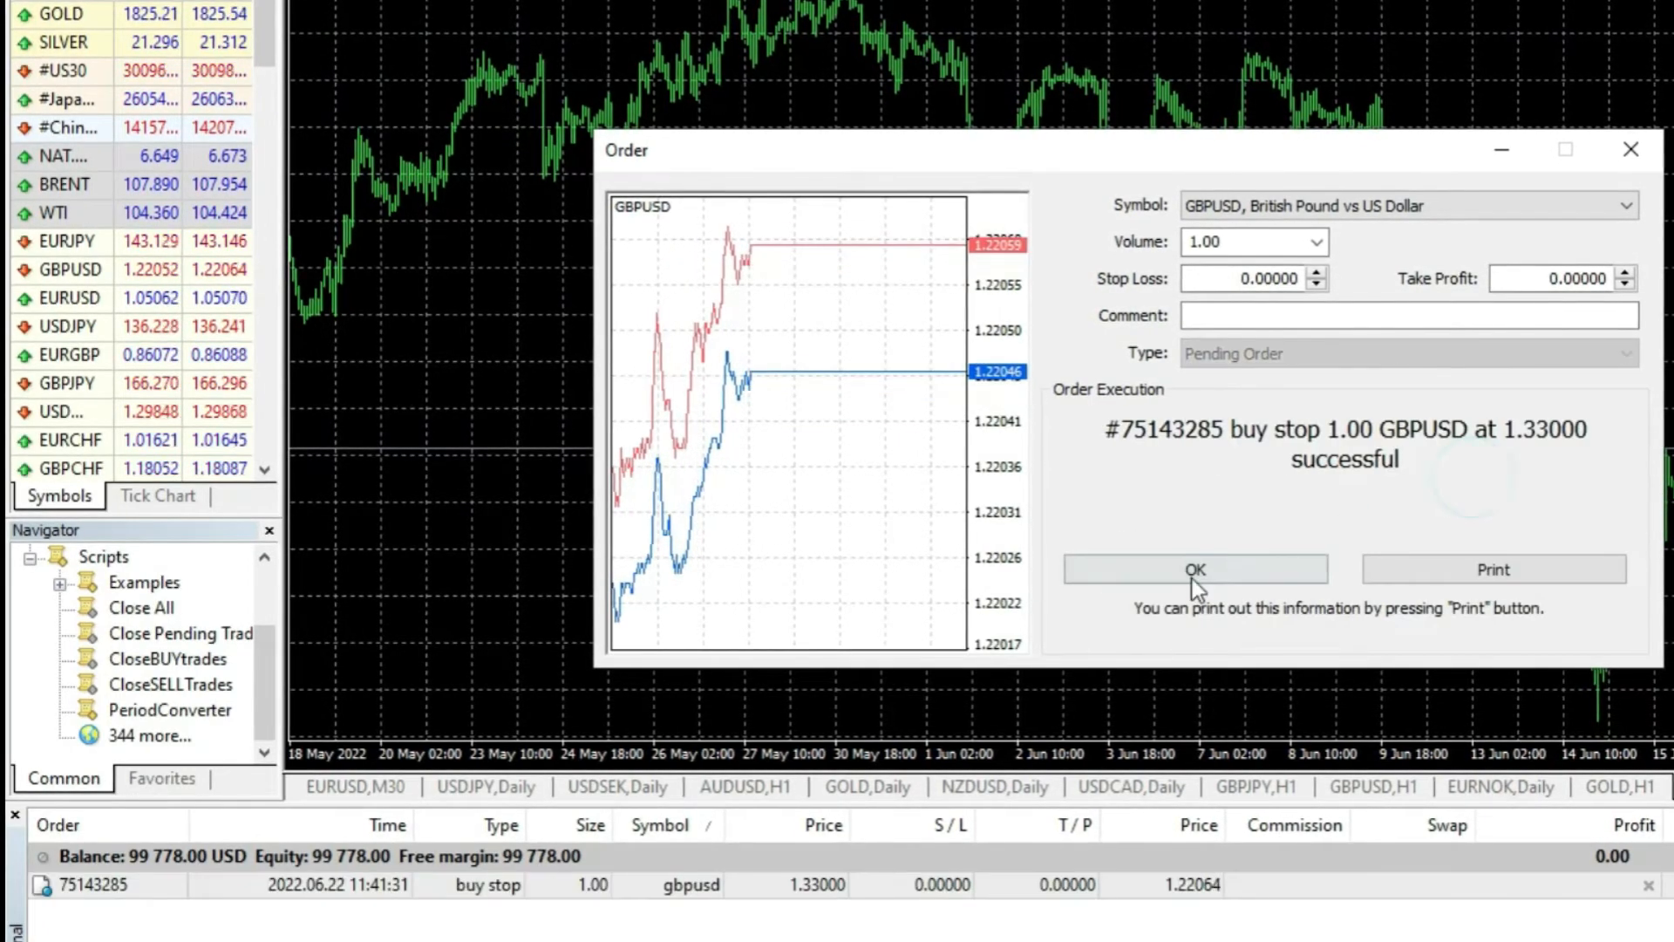
left_click(1408, 352)
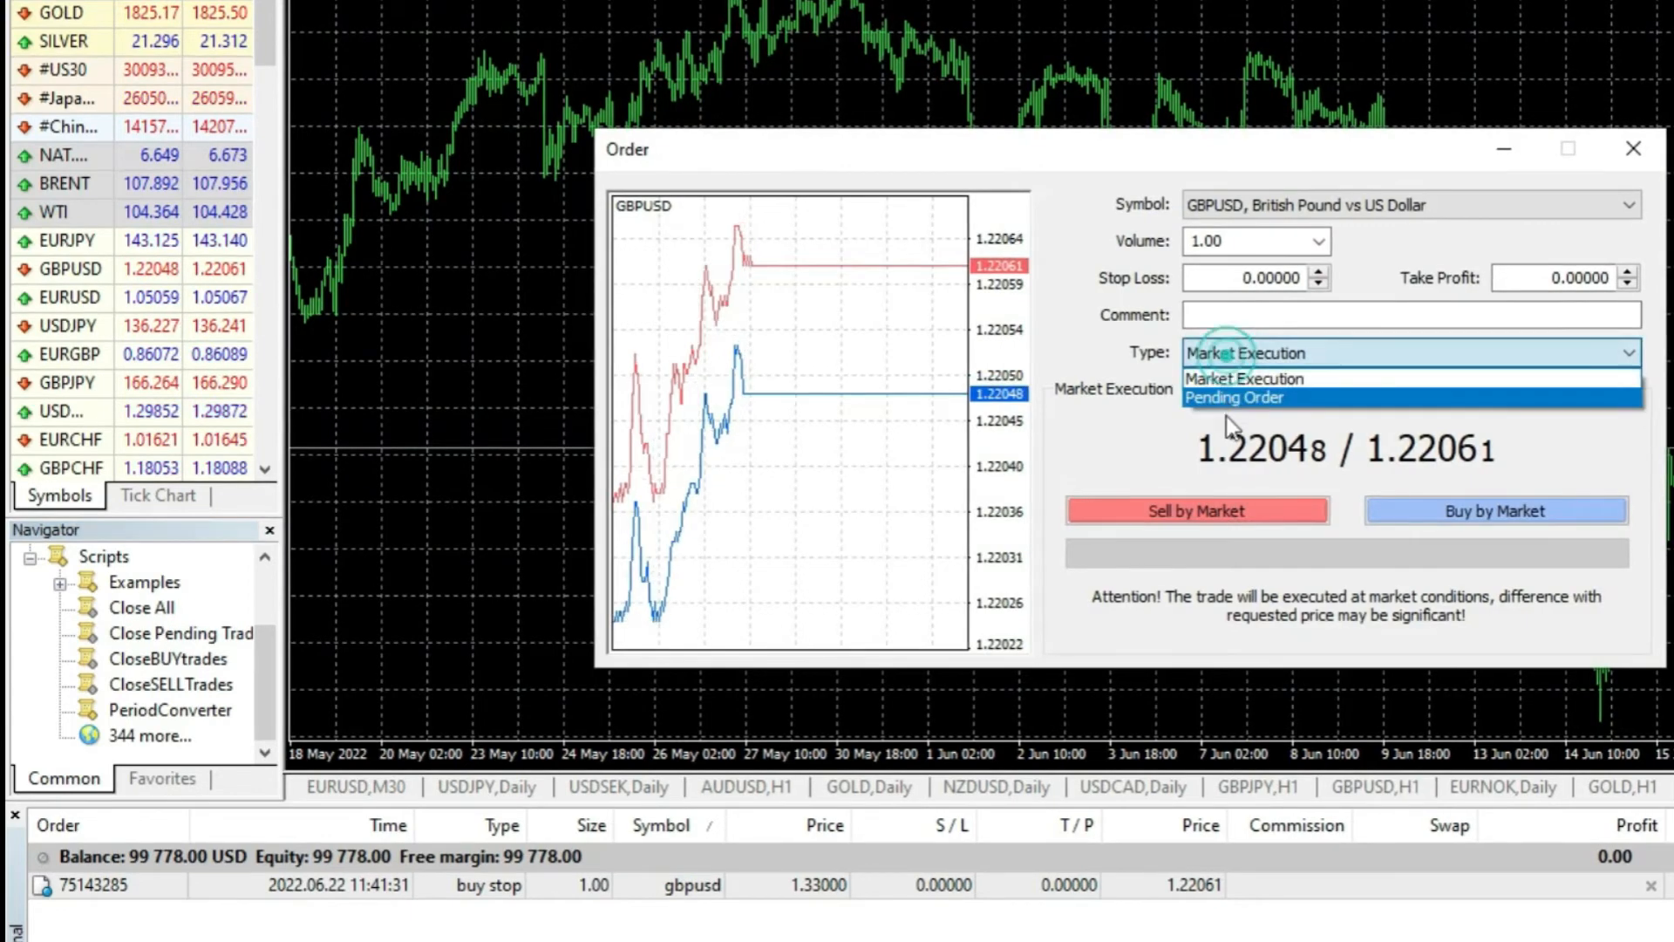
- Place a second 1.00-lot GBPUSD buy stop pending order at 1.30000
left_click(1233, 396)
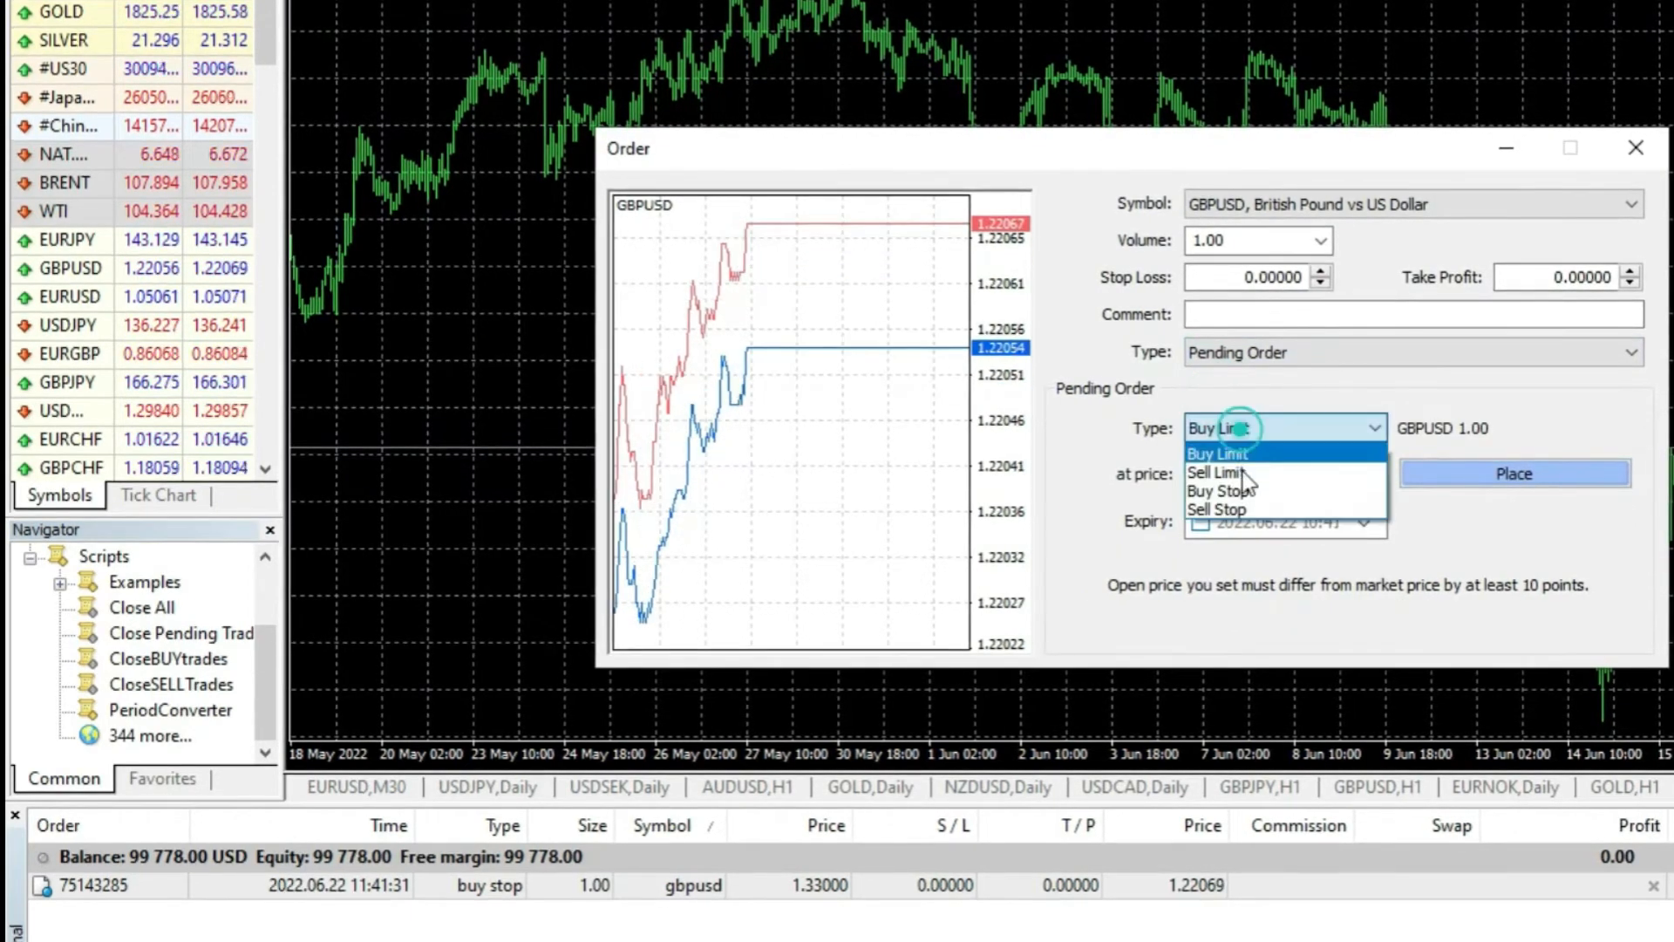
left_click(1217, 490)
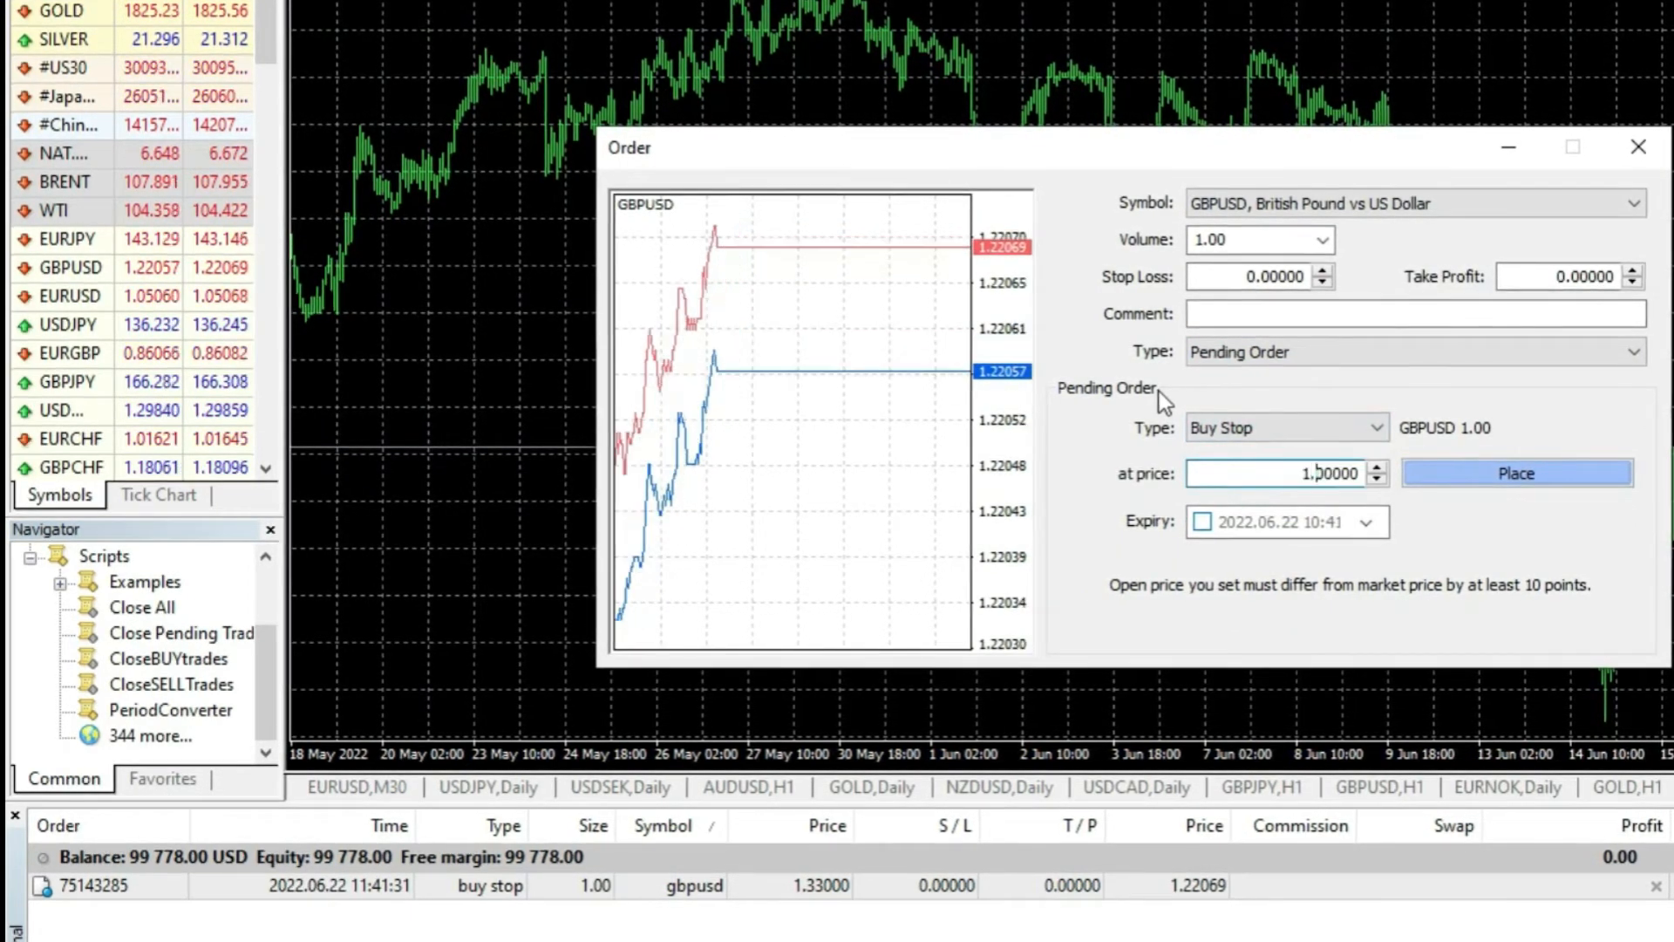
left_click(1514, 473)
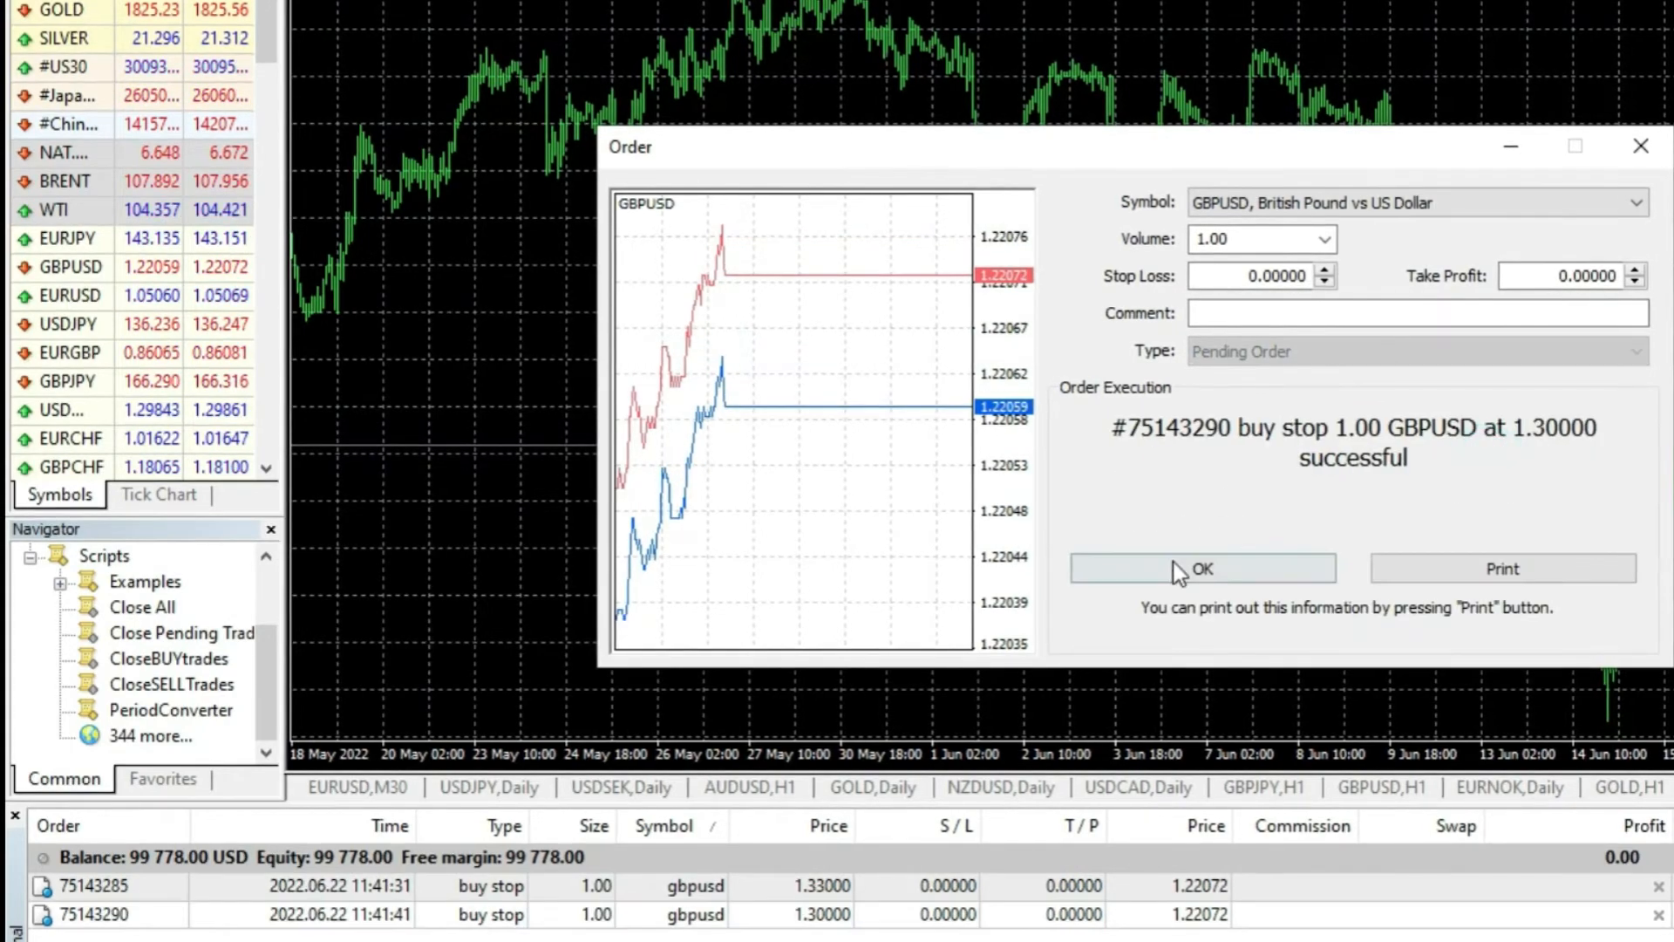
left_click(1202, 569)
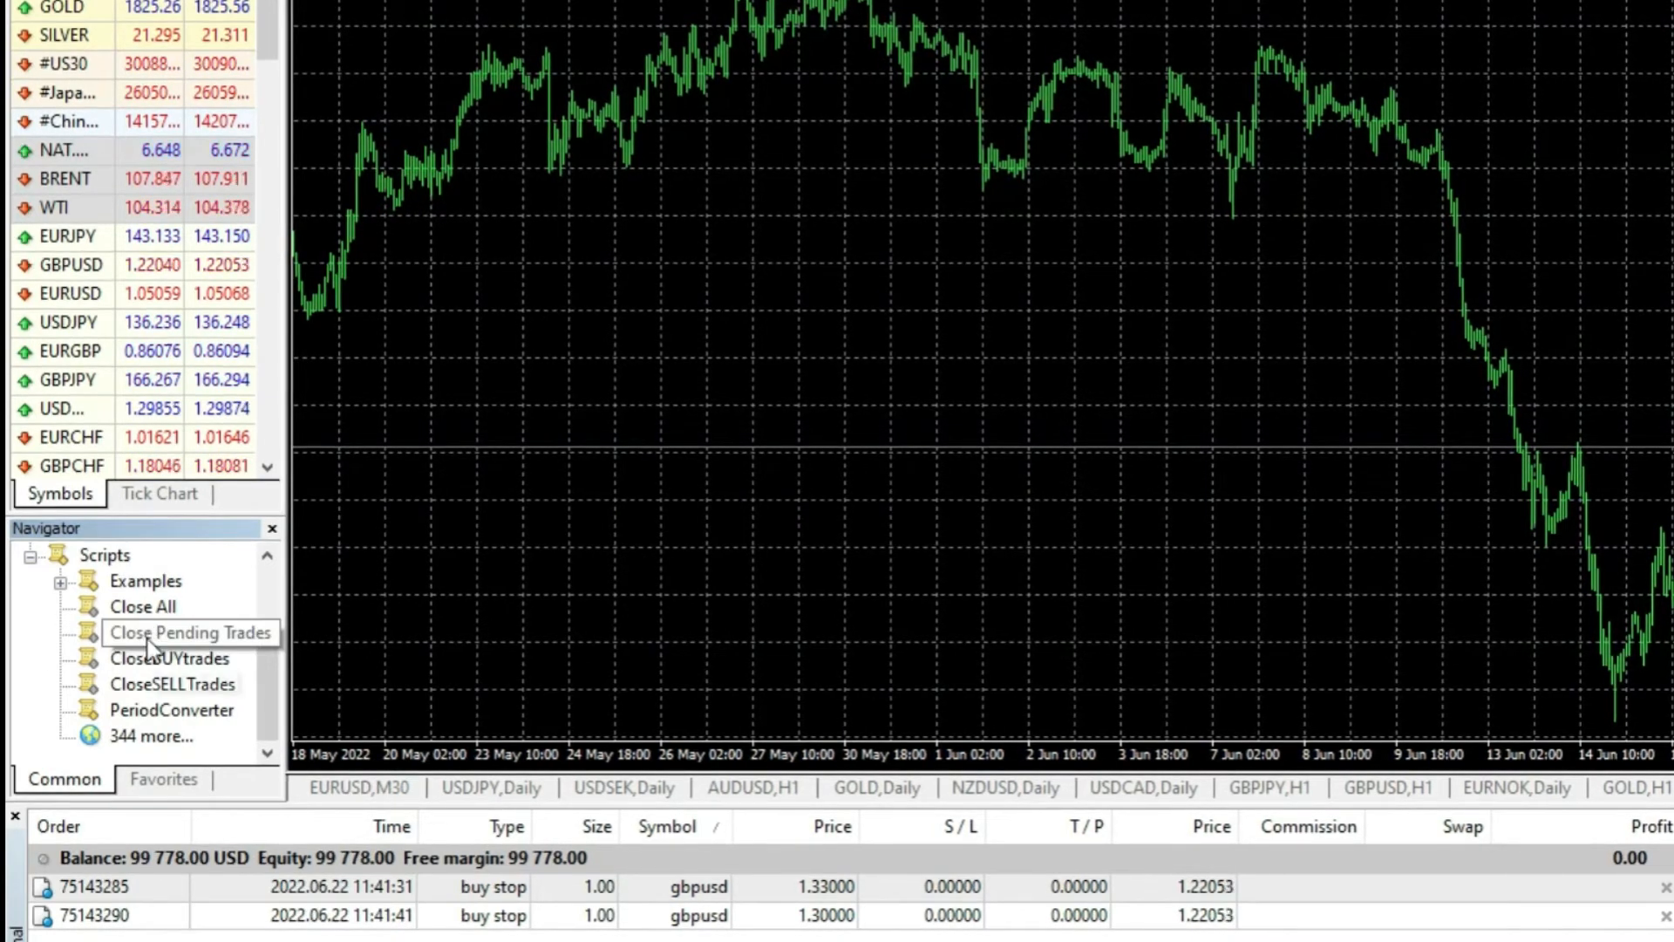
left_click(182, 631)
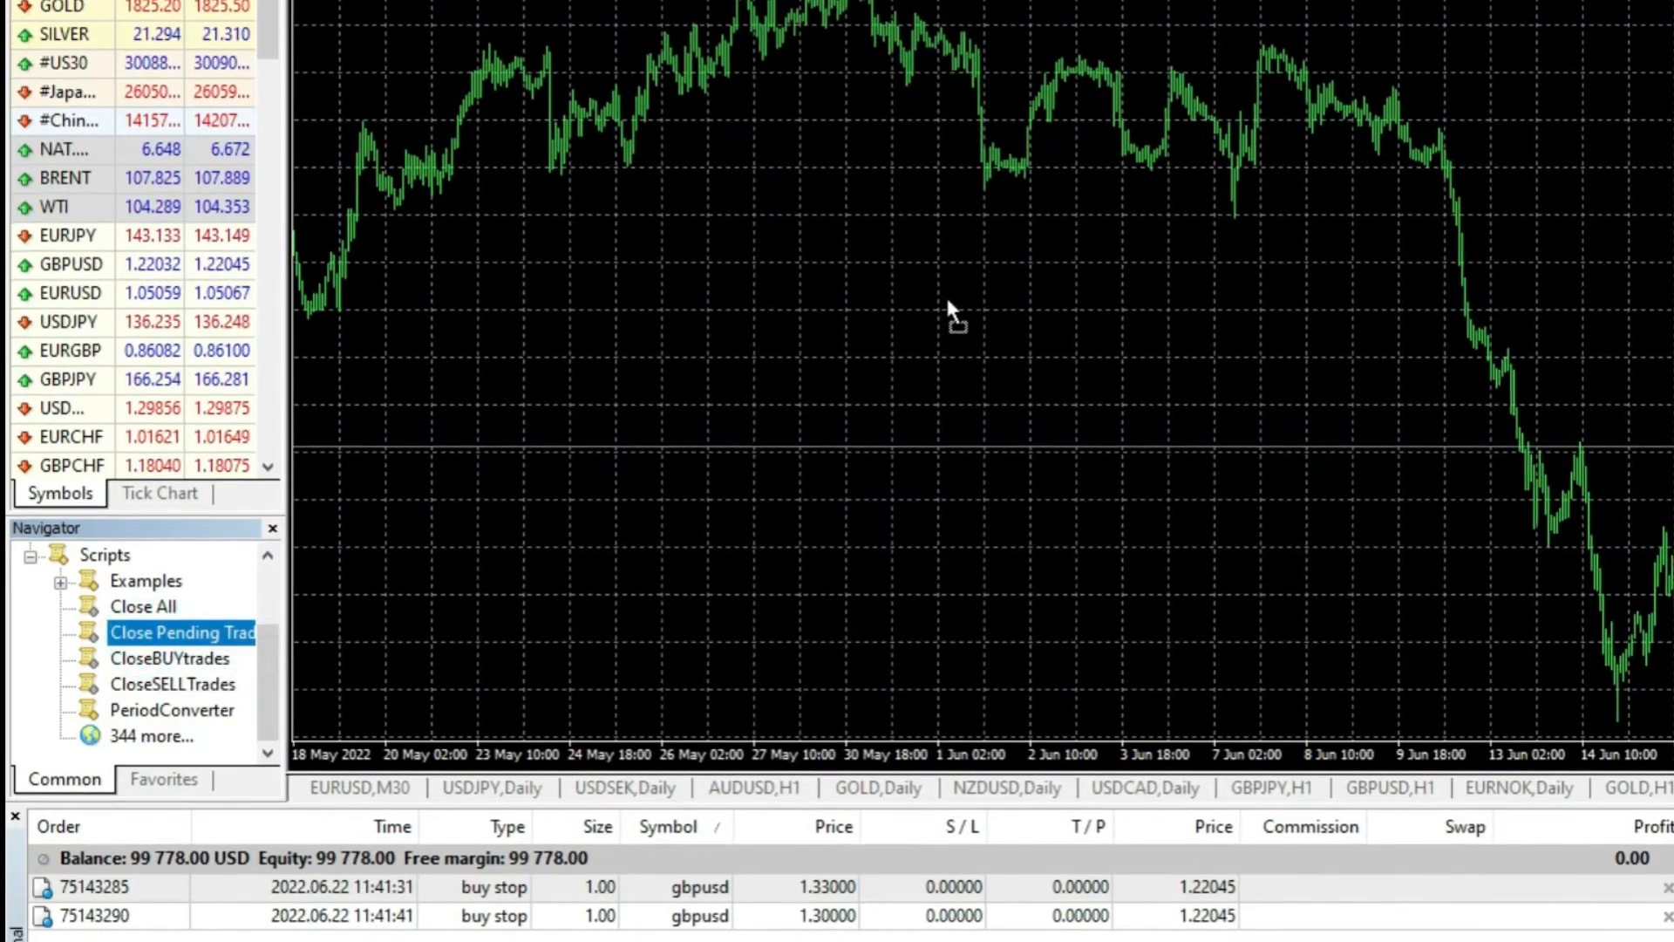